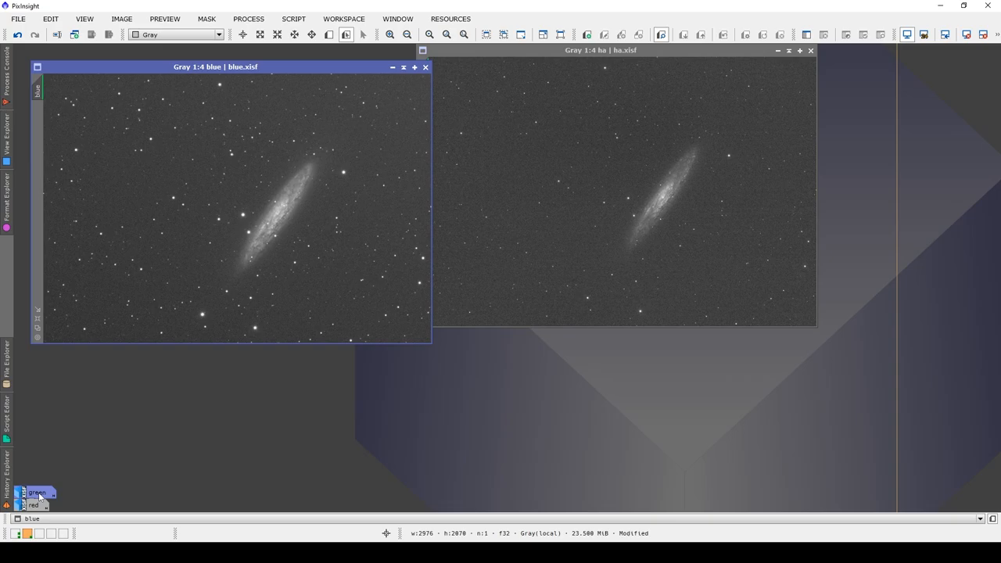
- Iconize the open channel images so only their icons remain at the workspace bottom
{"action": "left_click", "coordinate": [35, 505]}
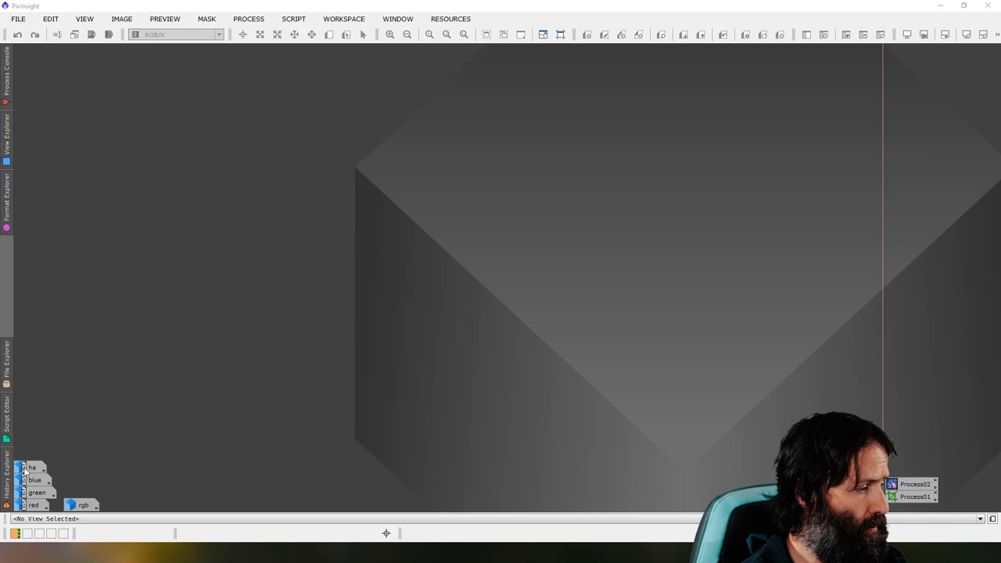
{"action": "mouse_move", "coordinate": [35, 479]}
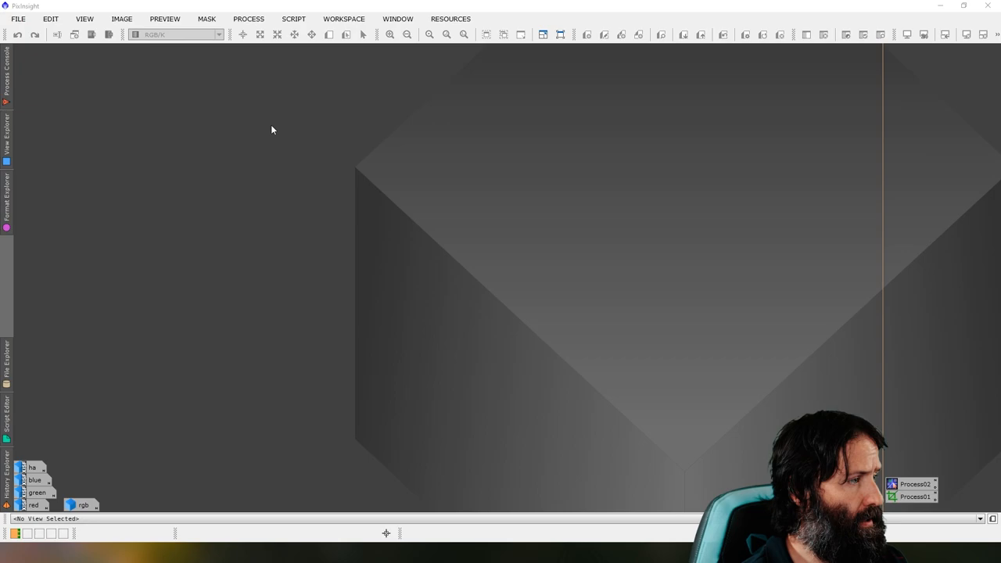
- Restore the iconized RGB and Ha images back onto the workspace
{"action": "double_click", "coordinate": [81, 503]}
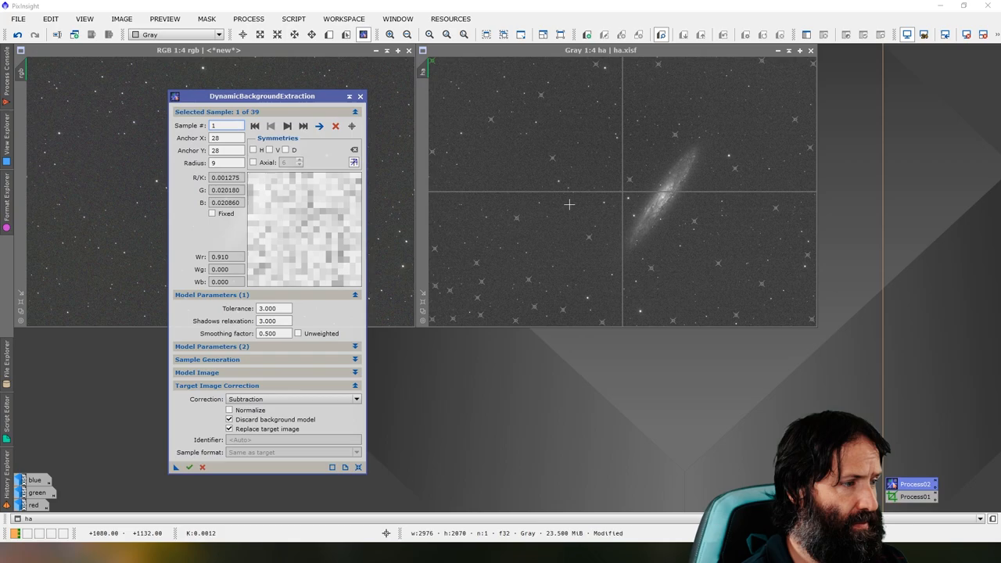
{"action": "mouse_move", "coordinate": [525, 304]}
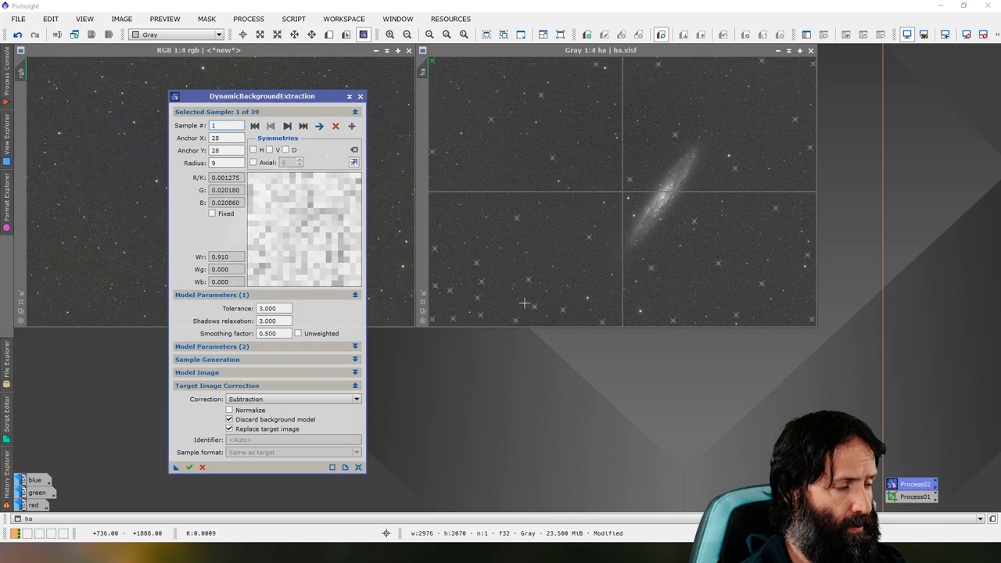
- Run DynamicBackgroundExtraction with Subtraction correction on the Ha image and close the tool
{"action": "left_click", "coordinate": [360, 95]}
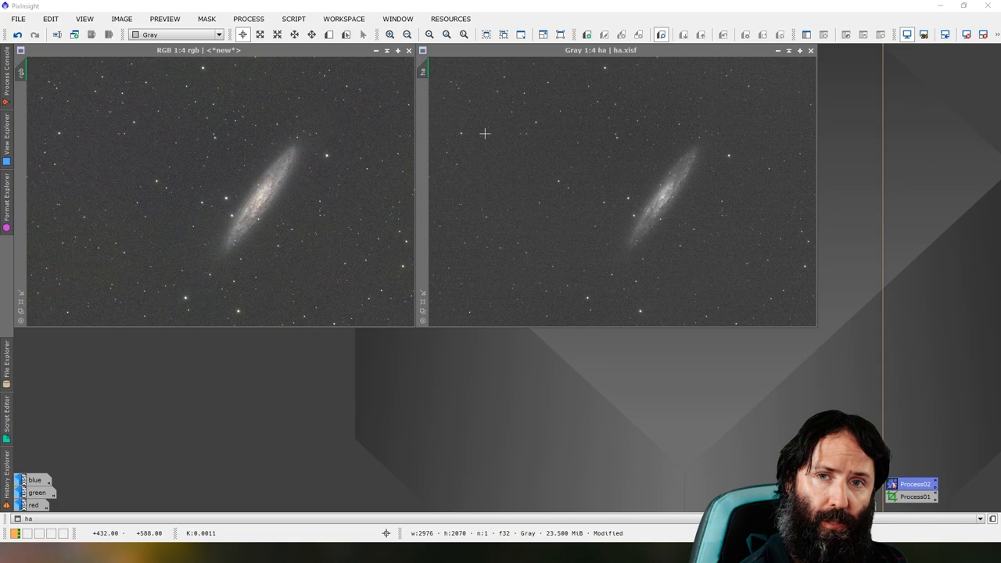
- Sharpen the RGB image with BlurXTerminator at Sharpen Stars 0.25 and Nonstellar 0.50
{"action": "left_click", "coordinate": [810, 50]}
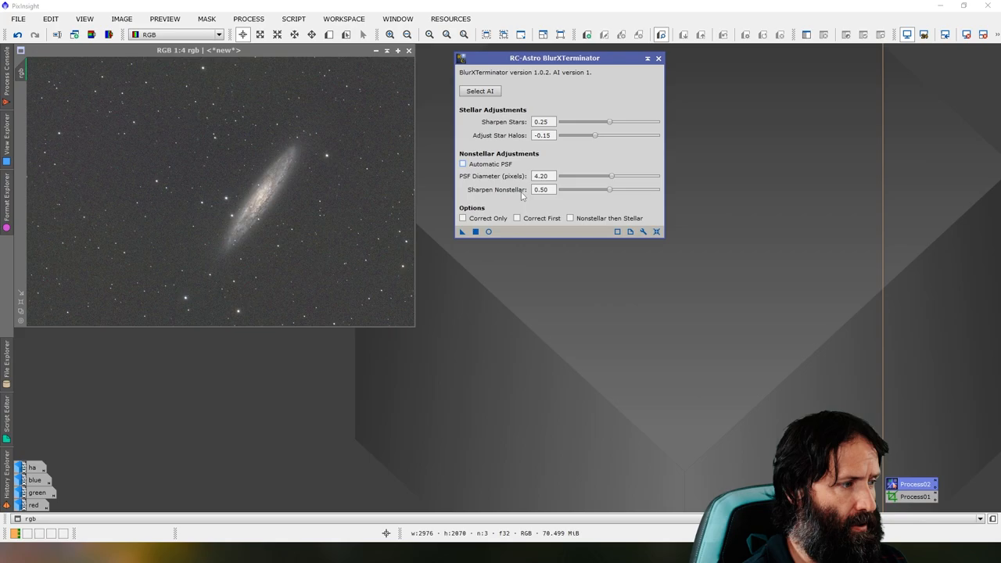
{"action": "mouse_move", "coordinate": [410, 186]}
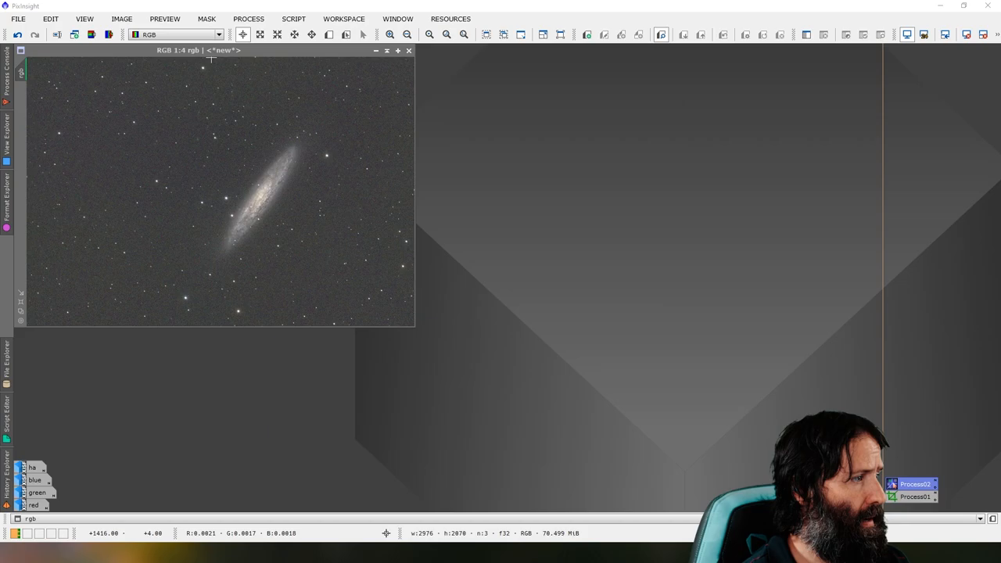
{"action": "mouse_move", "coordinate": [274, 154]}
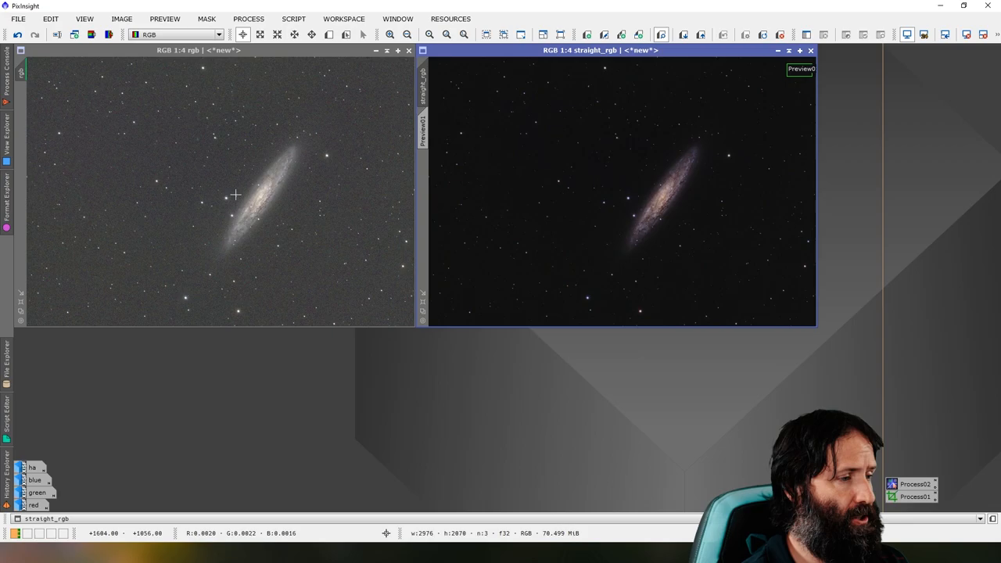
{"action": "mouse_move", "coordinate": [635, 211]}
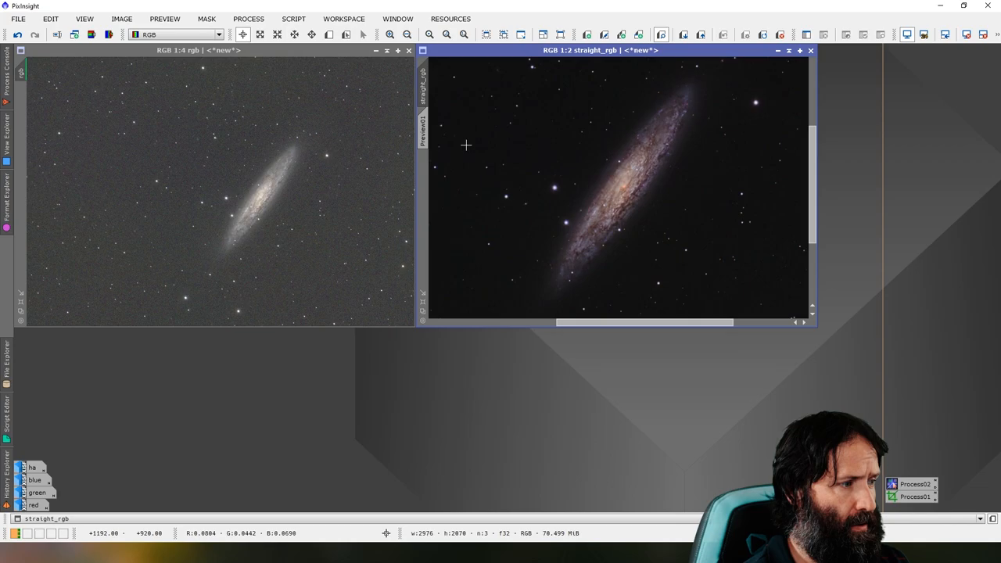
{"action": "mouse_move", "coordinate": [718, 146]}
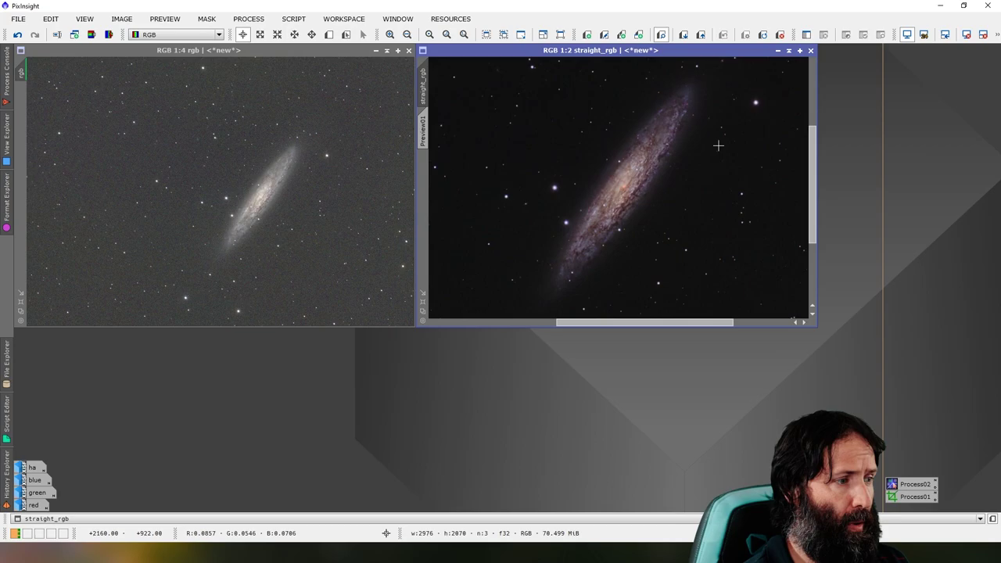
{"action": "mouse_move", "coordinate": [682, 119]}
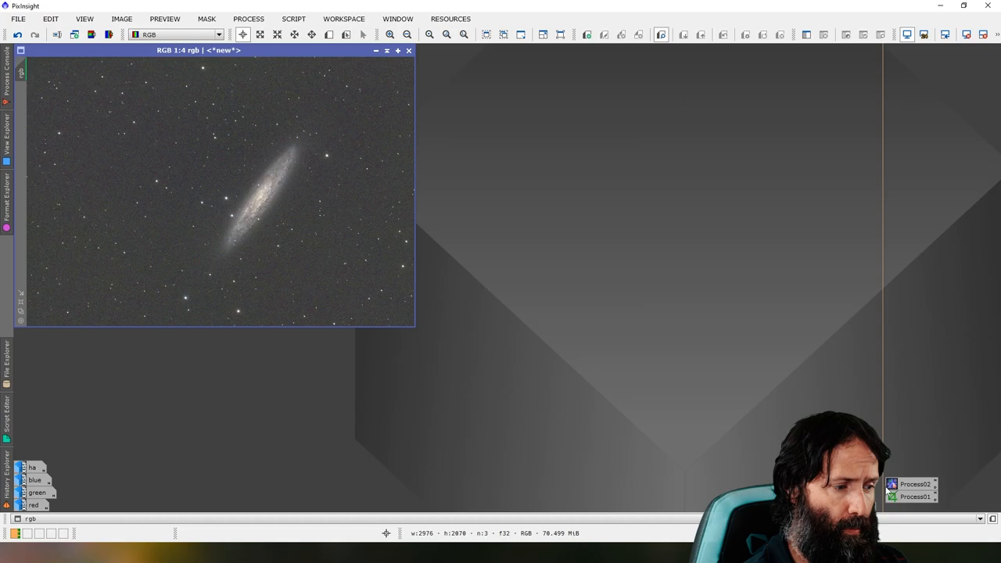
{"action": "mouse_move", "coordinate": [650, 369]}
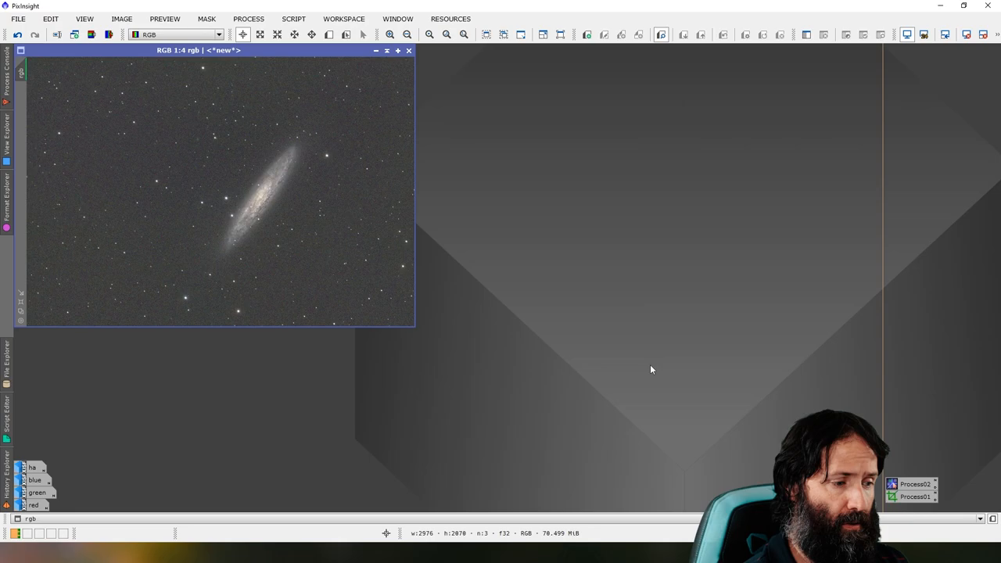
{"action": "mouse_move", "coordinate": [130, 9]}
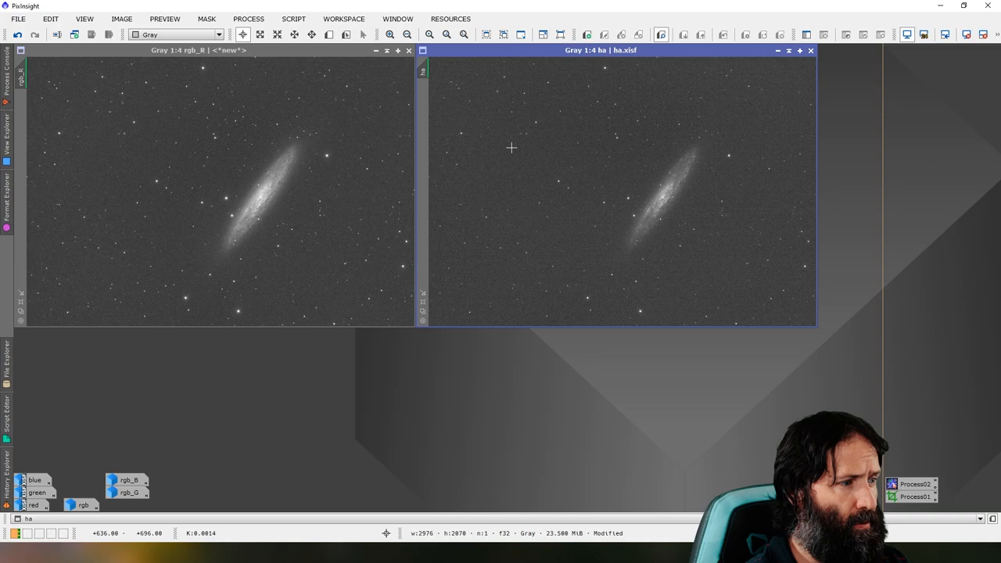
{"action": "mouse_move", "coordinate": [691, 178]}
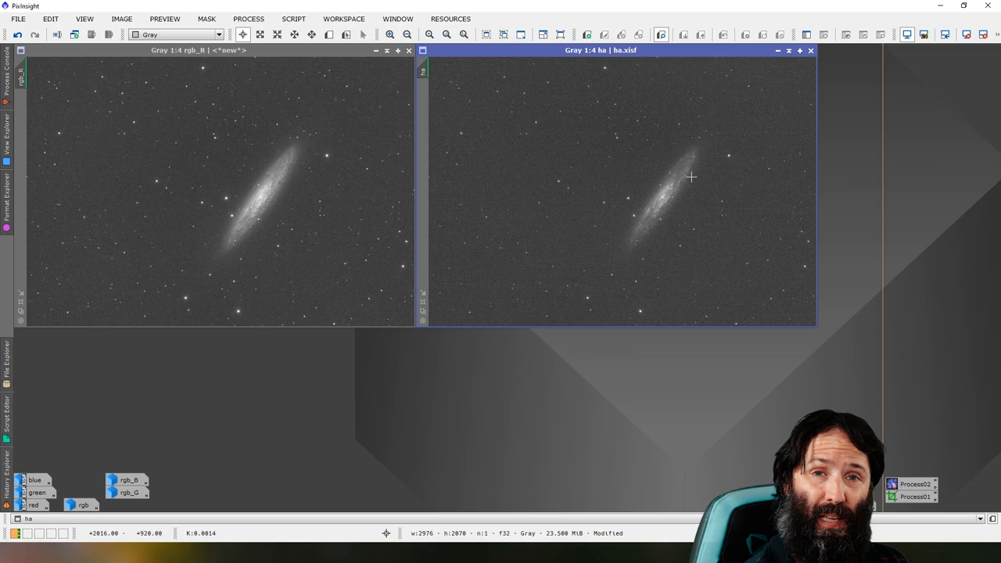
{"action": "mouse_move", "coordinate": [347, 172]}
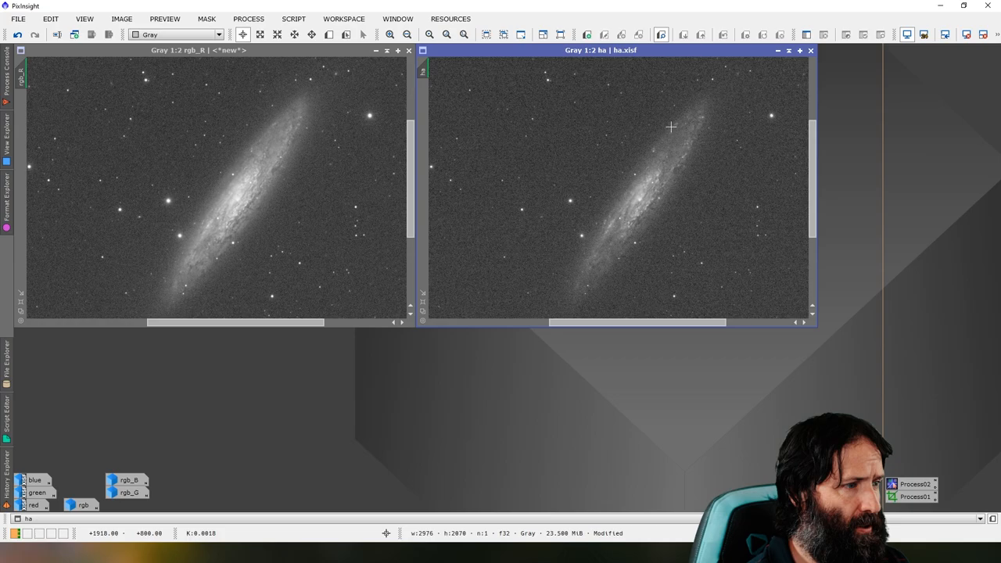
{"action": "mouse_move", "coordinate": [284, 156]}
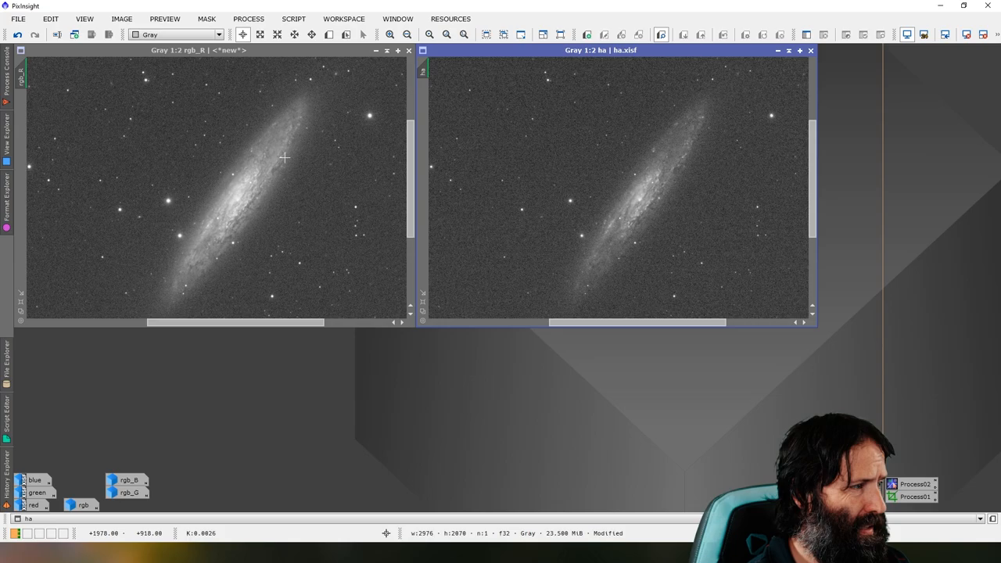
{"action": "mouse_move", "coordinate": [635, 235]}
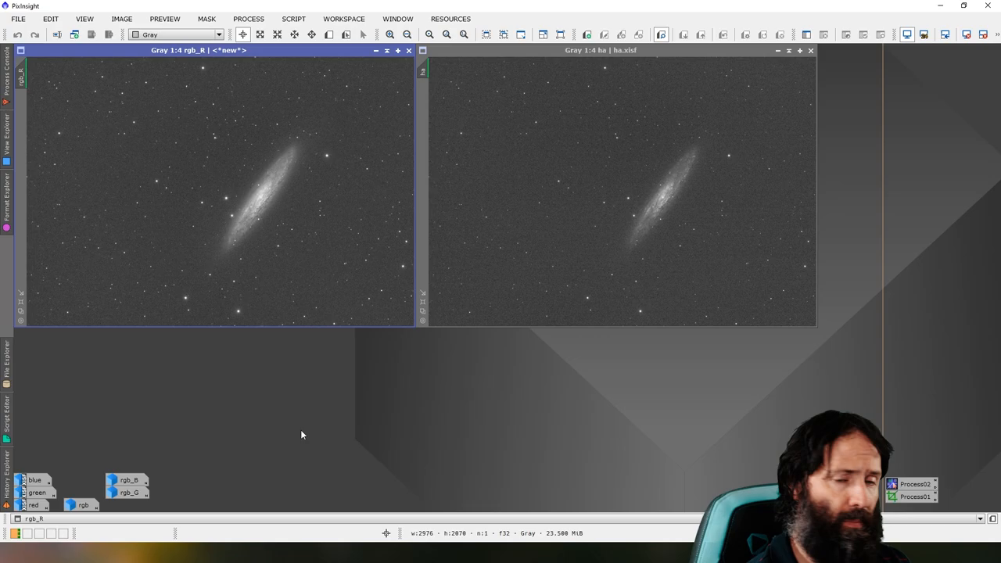
{"action": "mouse_move", "coordinate": [253, 175]}
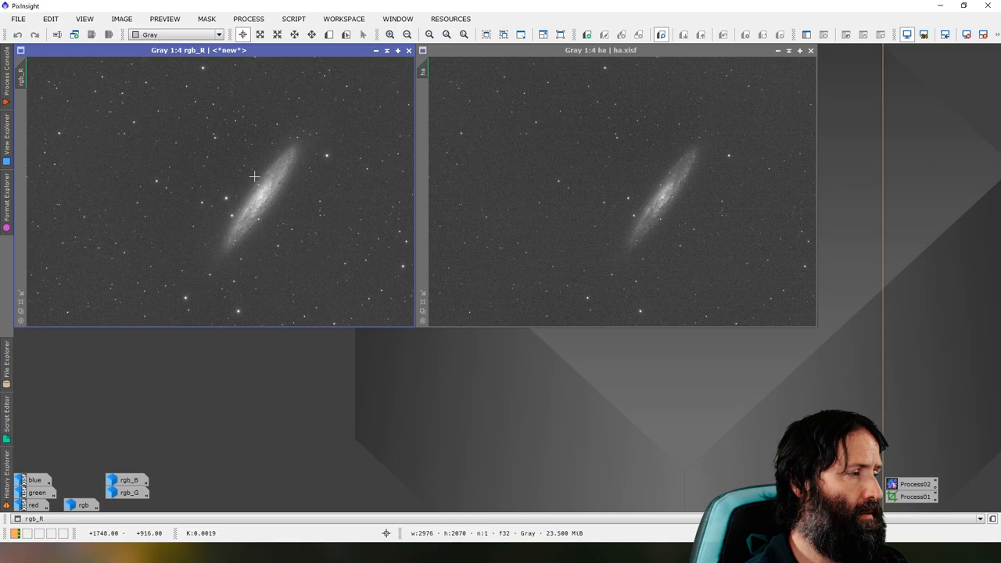
{"action": "mouse_move", "coordinate": [669, 174]}
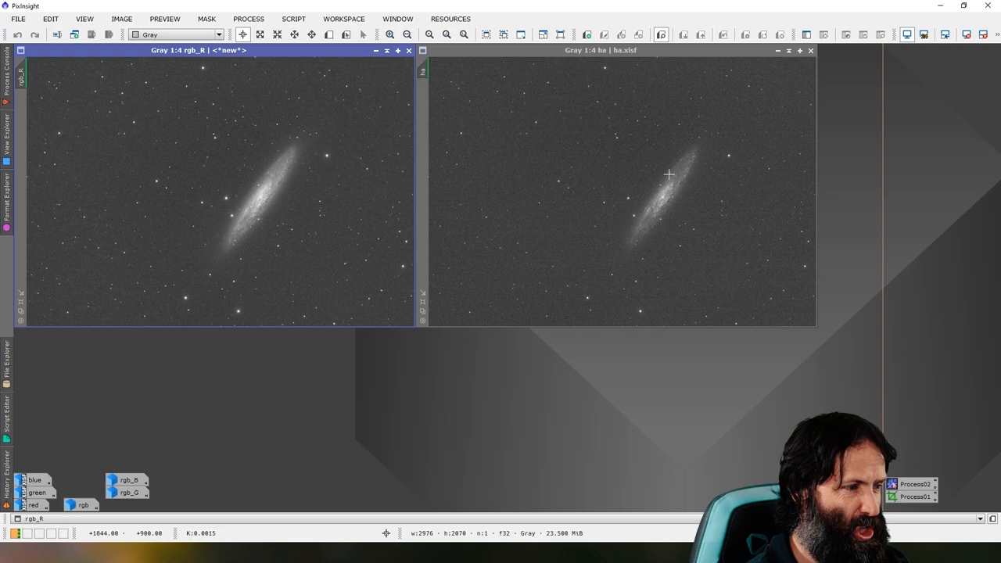
{"action": "mouse_move", "coordinate": [279, 191]}
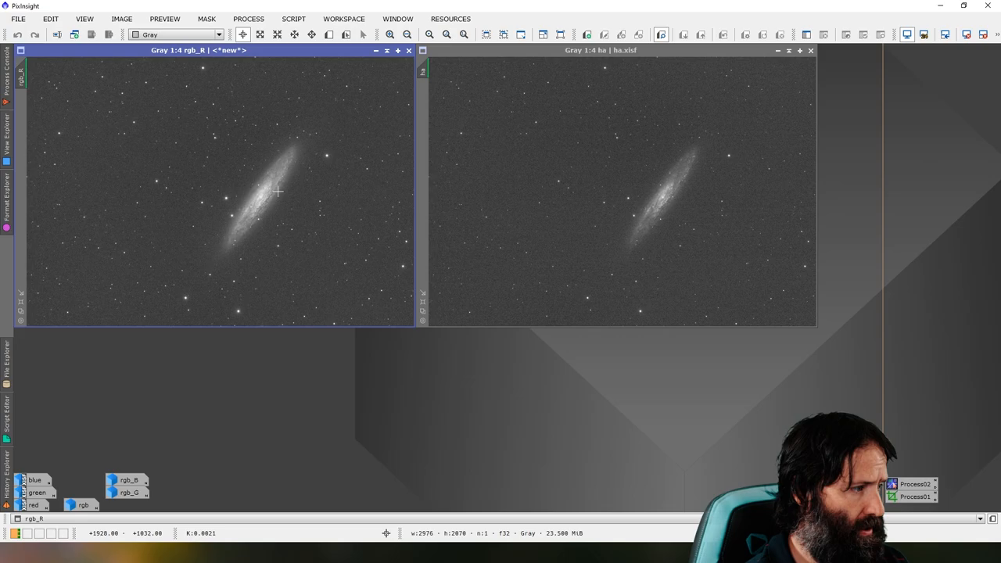
{"action": "mouse_move", "coordinate": [313, 162]}
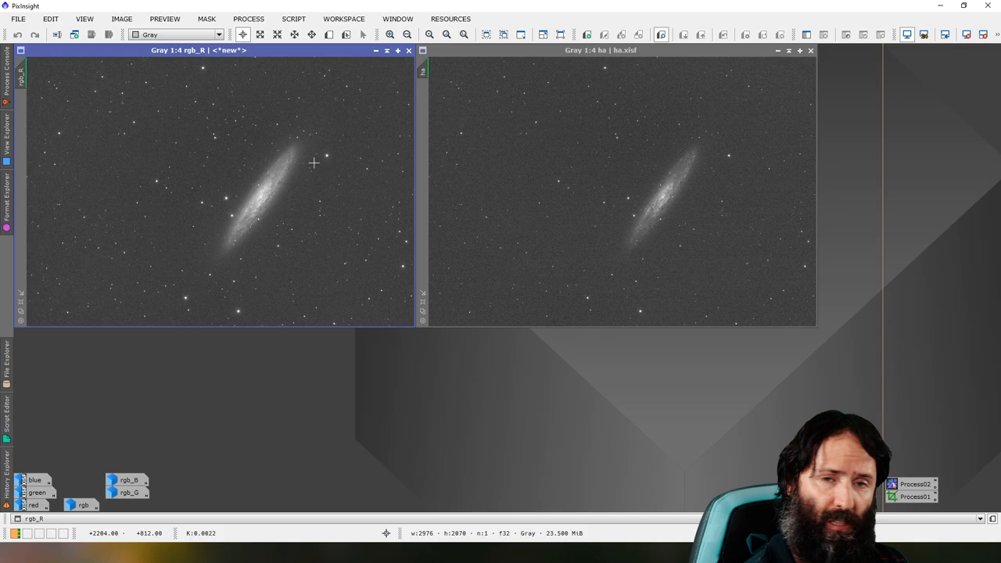
- Enter the PixelMath expression ha-0.25*rgb_r and move the dialog aside to reveal the Ha image
{"action": "left_click", "coordinate": [247, 19]}
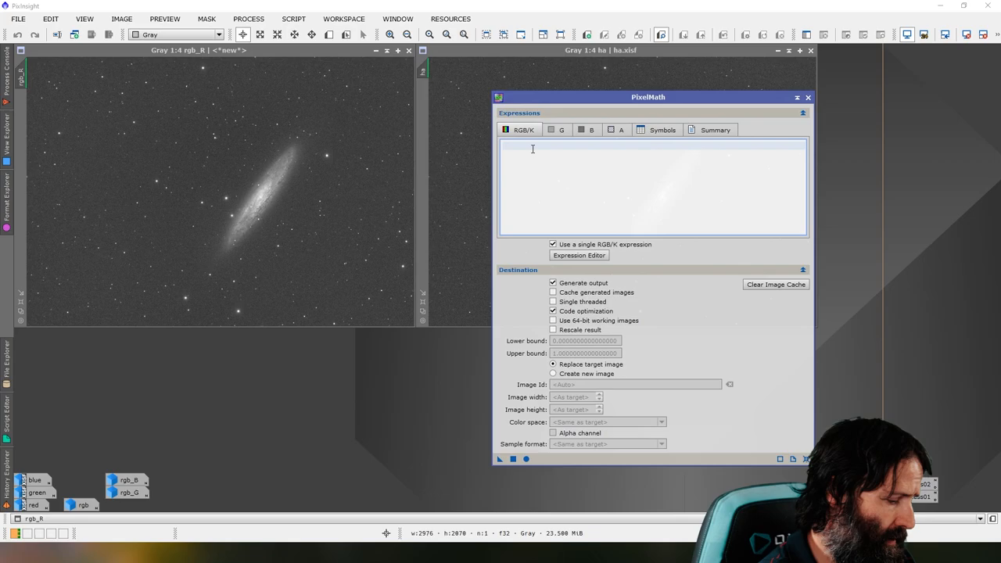
{"action": "type", "text": "ha-"}
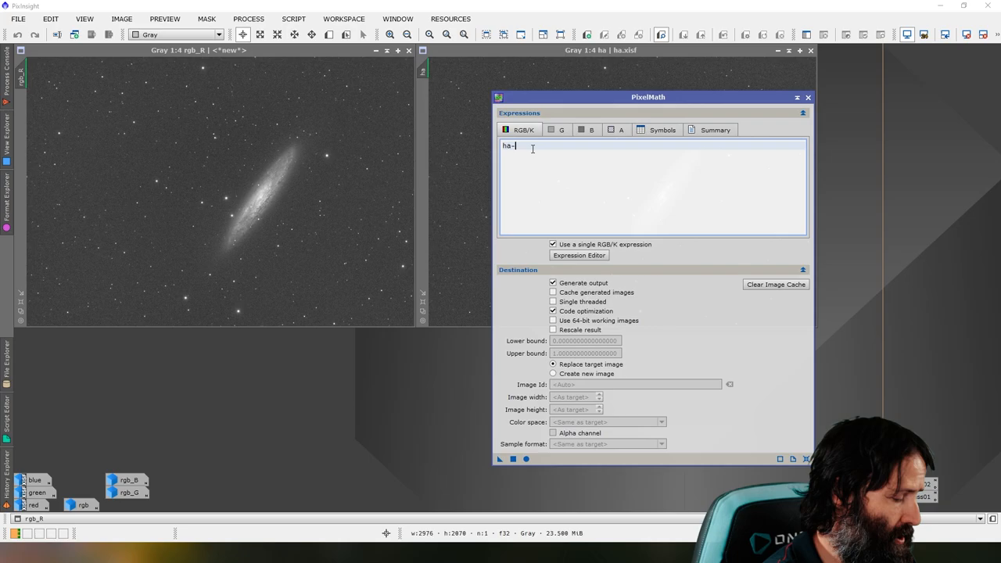
{"action": "type", "text": "rgb_r"}
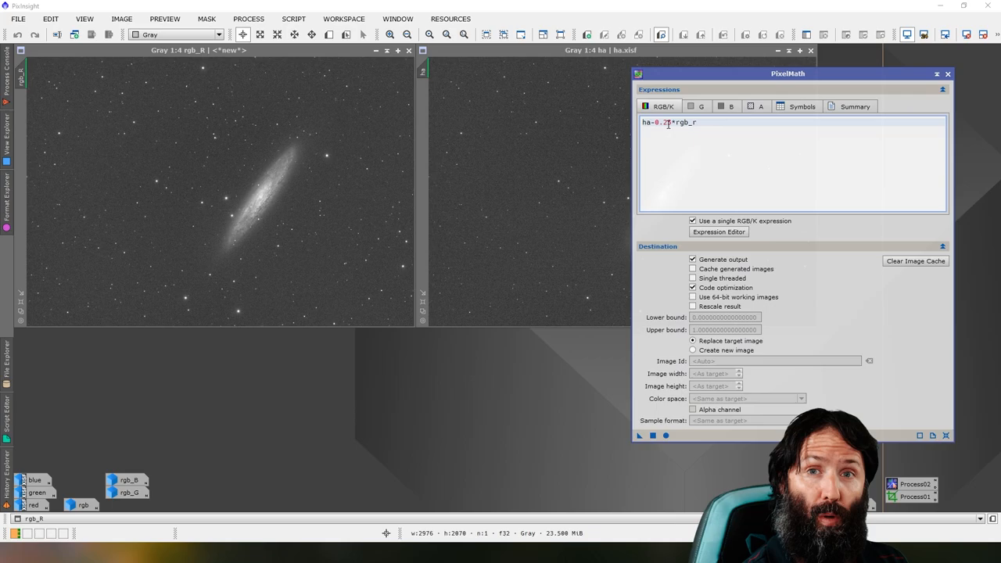
{"action": "type", "text": "5"}
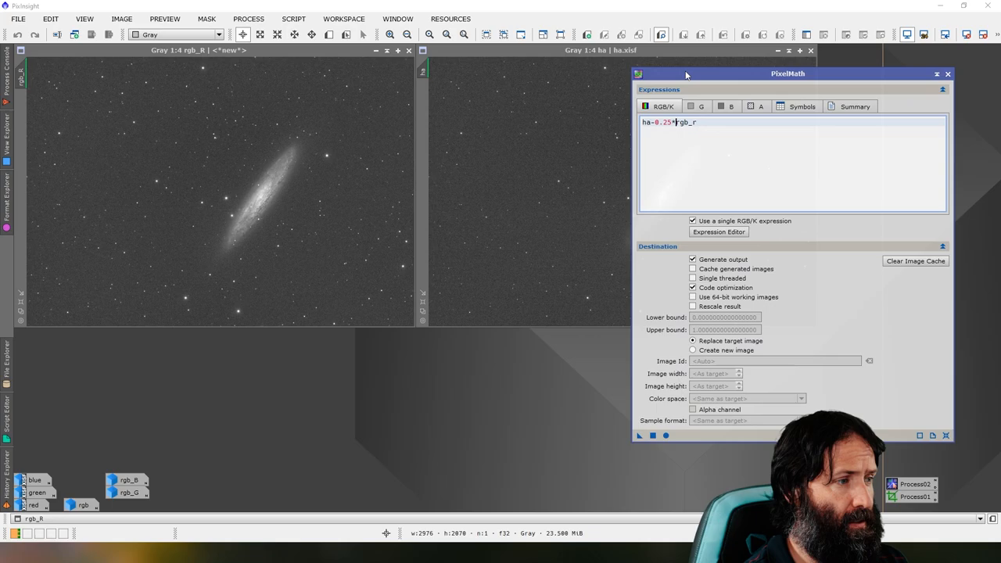
{"action": "left_click_drag", "start_coordinate": [788, 74], "coordinate": [320, 81]}
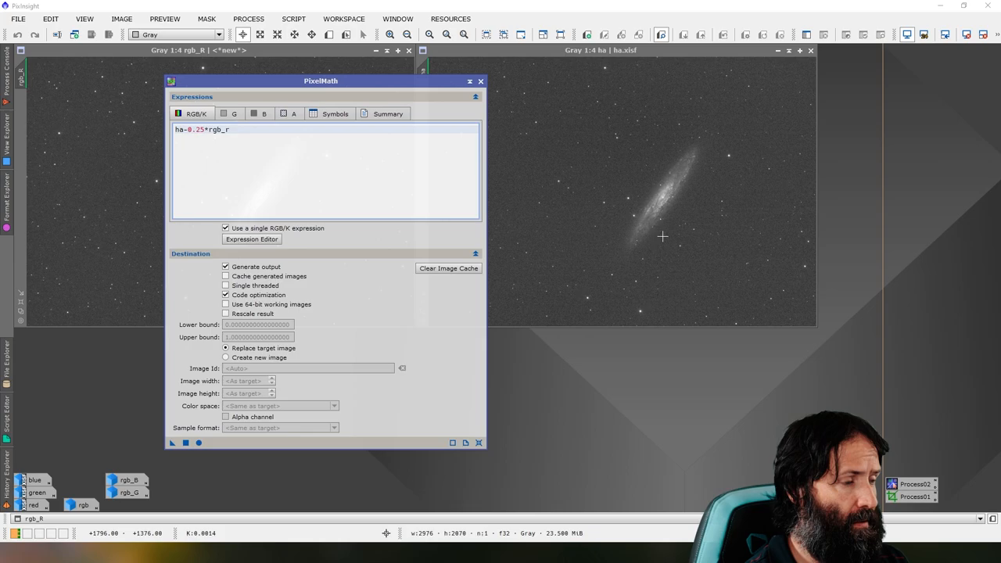
- Run the expression to create the continuum-subtracted Ha image and regroup the iconized original Ha with the channel icons
{"action": "left_click", "coordinate": [225, 357]}
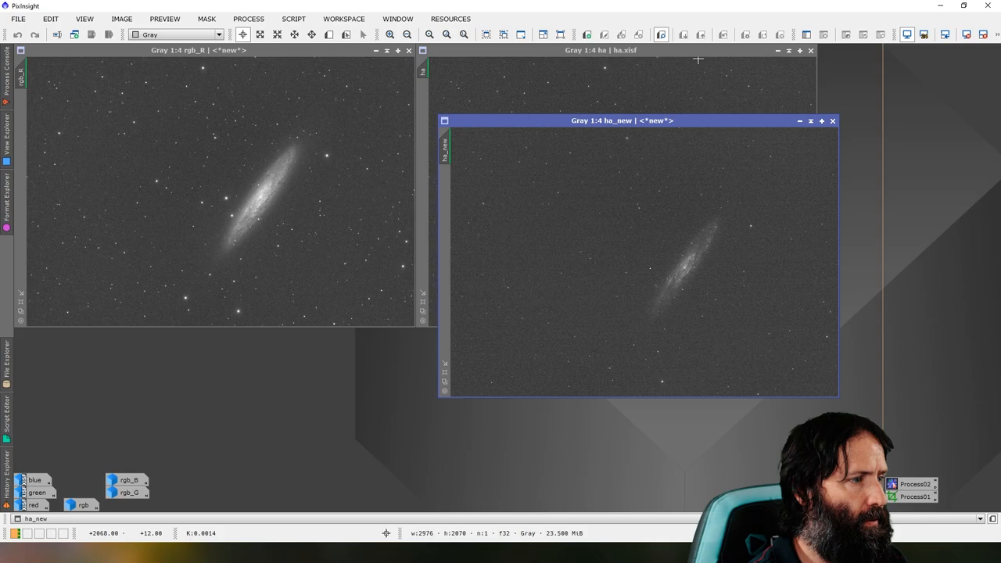
{"action": "left_click", "coordinate": [832, 121]}
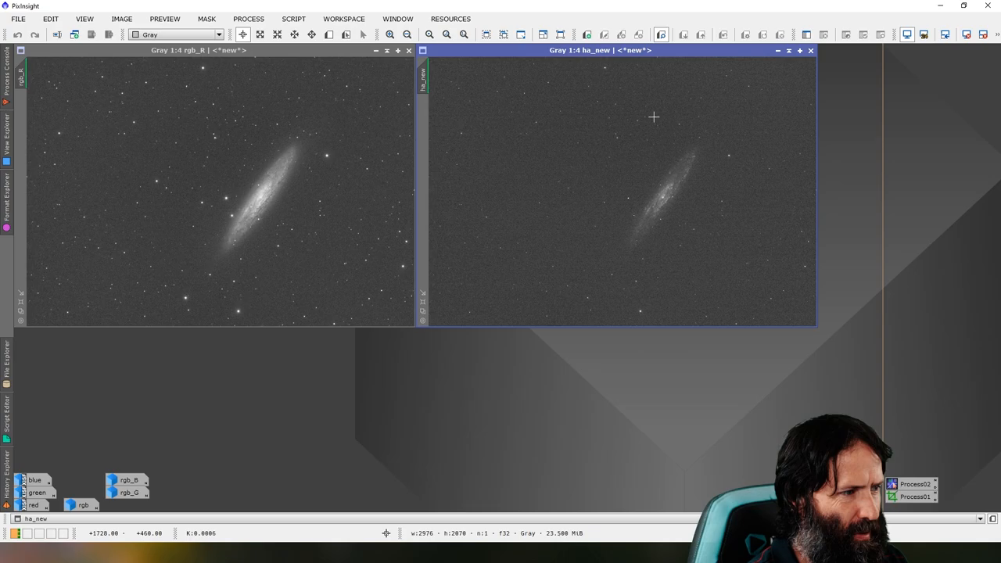
{"action": "mouse_move", "coordinate": [585, 185]}
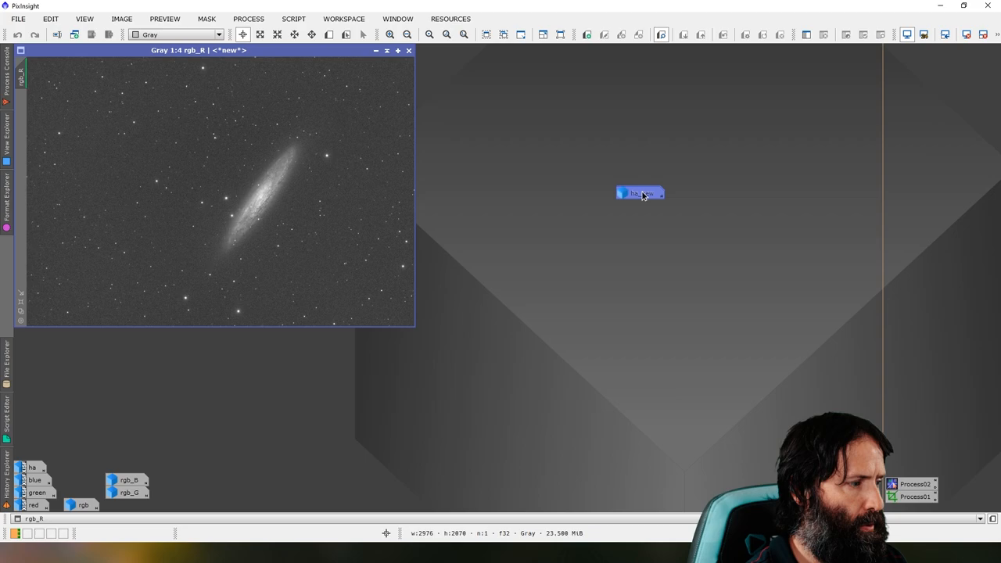
{"action": "left_click_drag", "start_coordinate": [640, 194], "coordinate": [180, 503]}
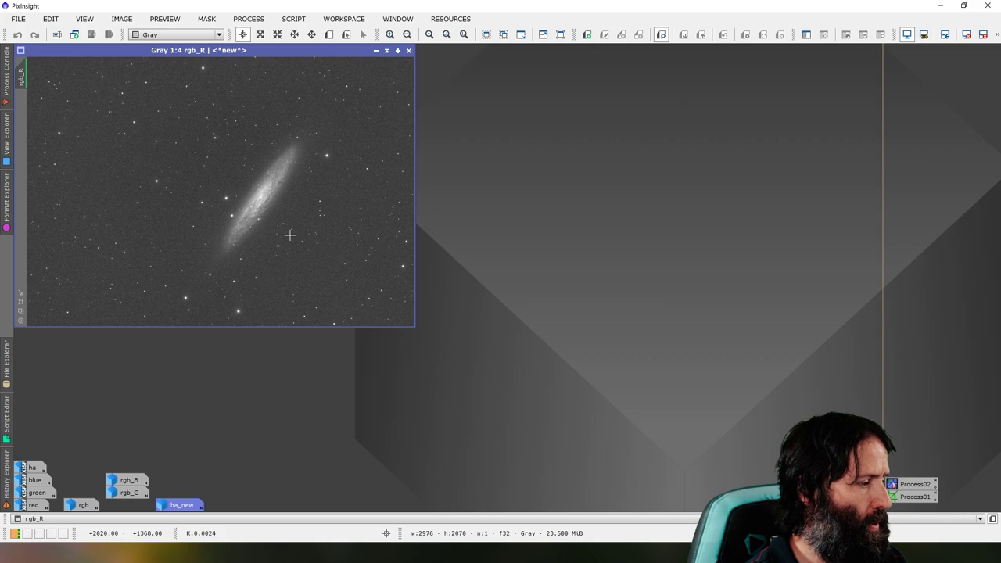
{"action": "double_click", "coordinate": [180, 503]}
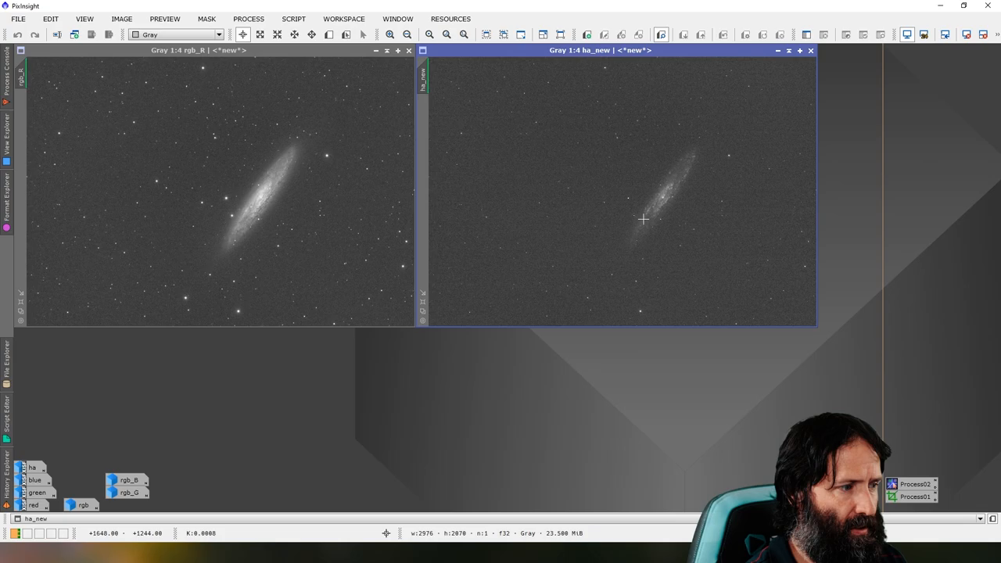
- Create a new r_new image from PixelMath expression rgb_R+ha_new and move its view aside
{"action": "left_click", "coordinate": [247, 19]}
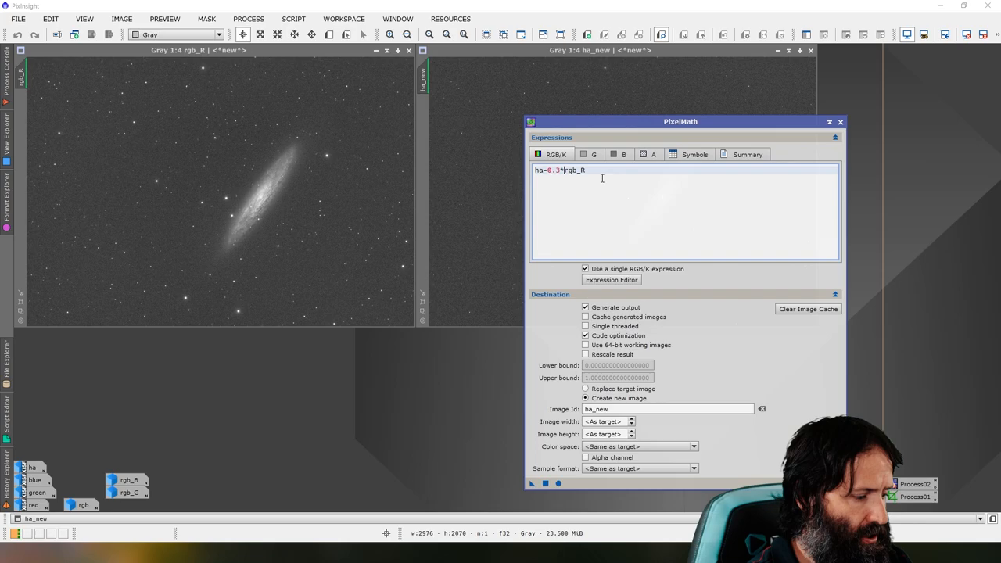
{"action": "type", "text": "rgb_R+"}
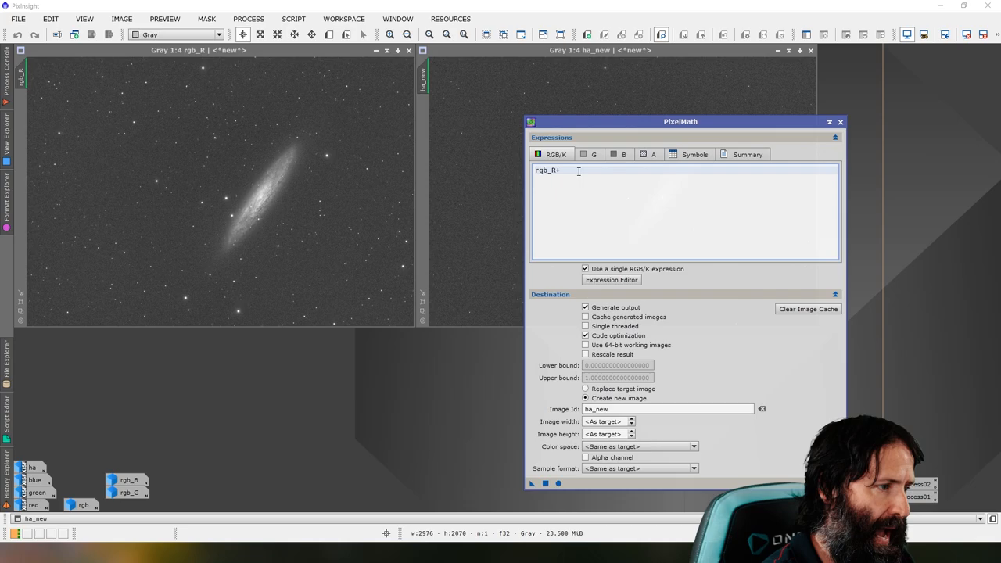
{"action": "type", "text": "ha_new"}
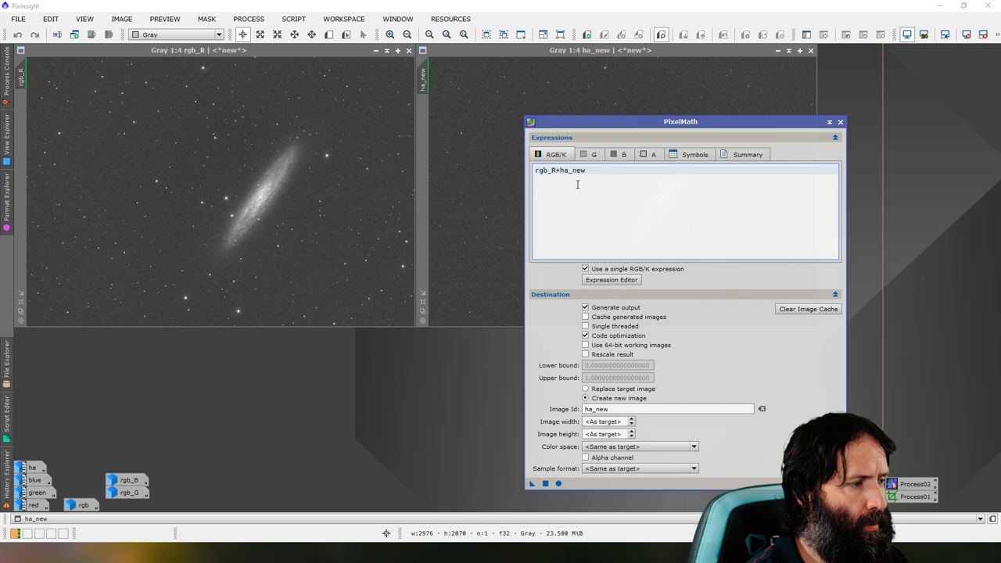
{"action": "left_click", "coordinate": [669, 410]}
{"action": "type", "text": "r"}
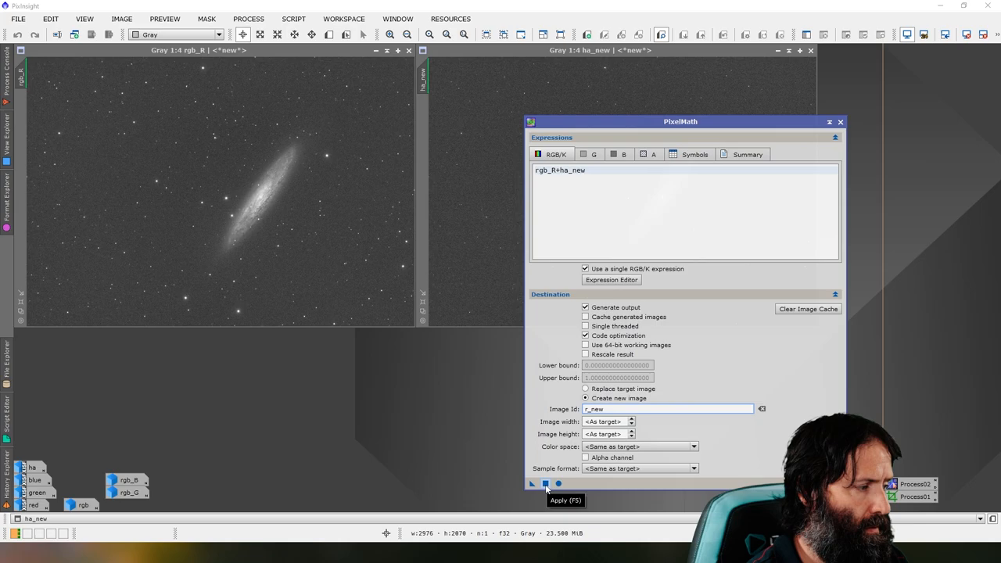
{"action": "left_click", "coordinate": [544, 484]}
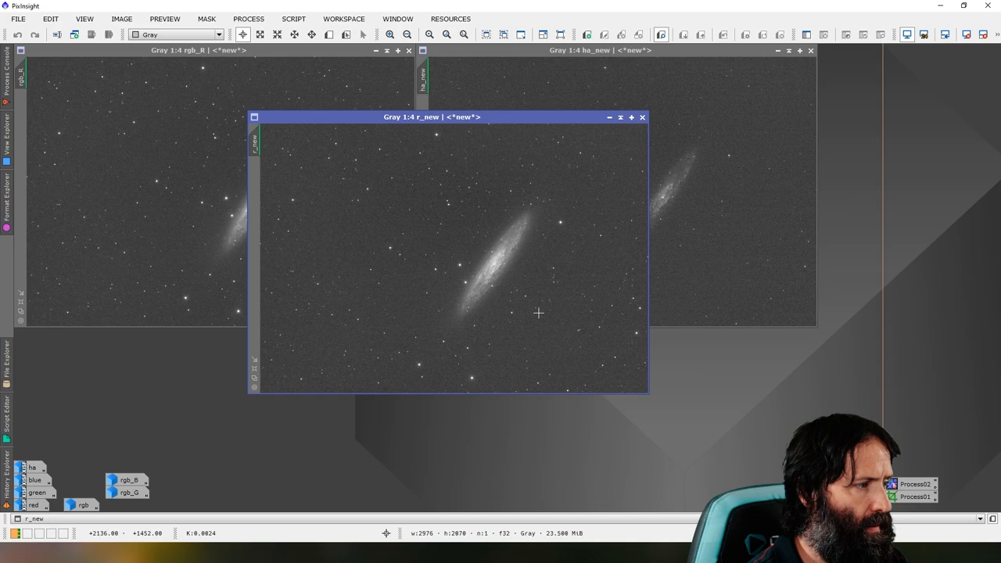
{"action": "left_click_drag", "start_coordinate": [431, 116], "coordinate": [357, 205]}
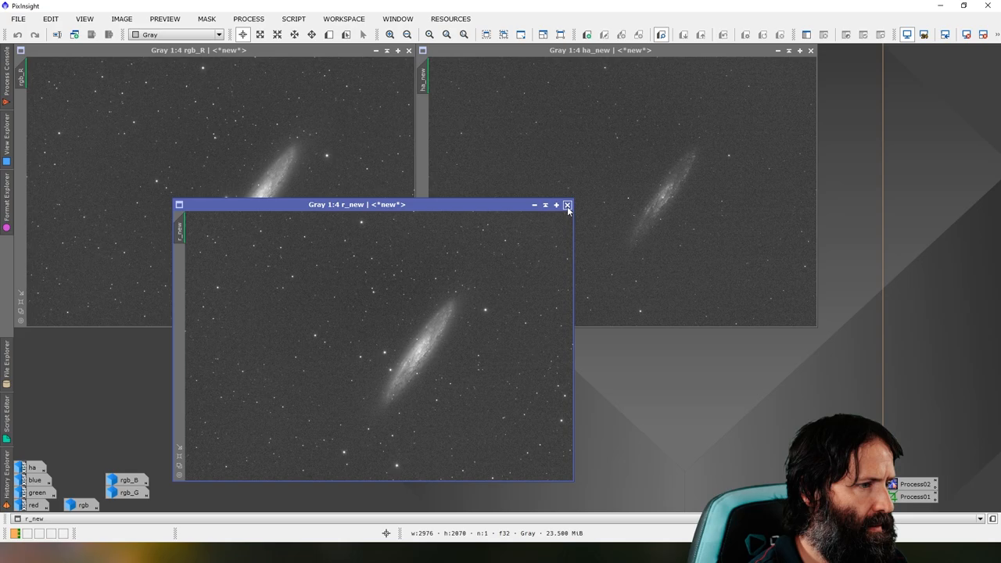
- Discard r_new and regenerate it with rgb_R+(ha_new-median(ha_new))*1.2
{"action": "left_click", "coordinate": [568, 204]}
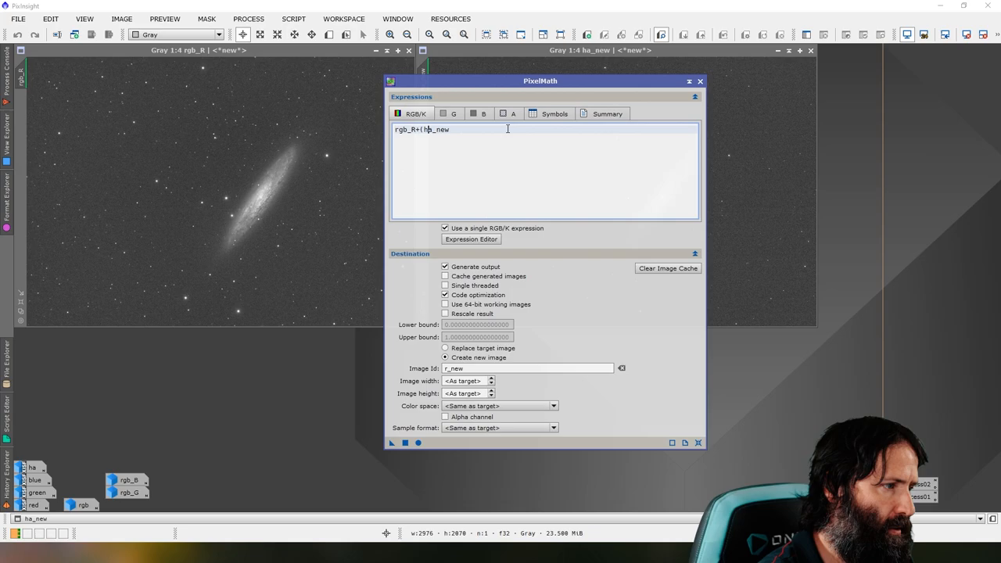
{"action": "type", "text": "-)"}
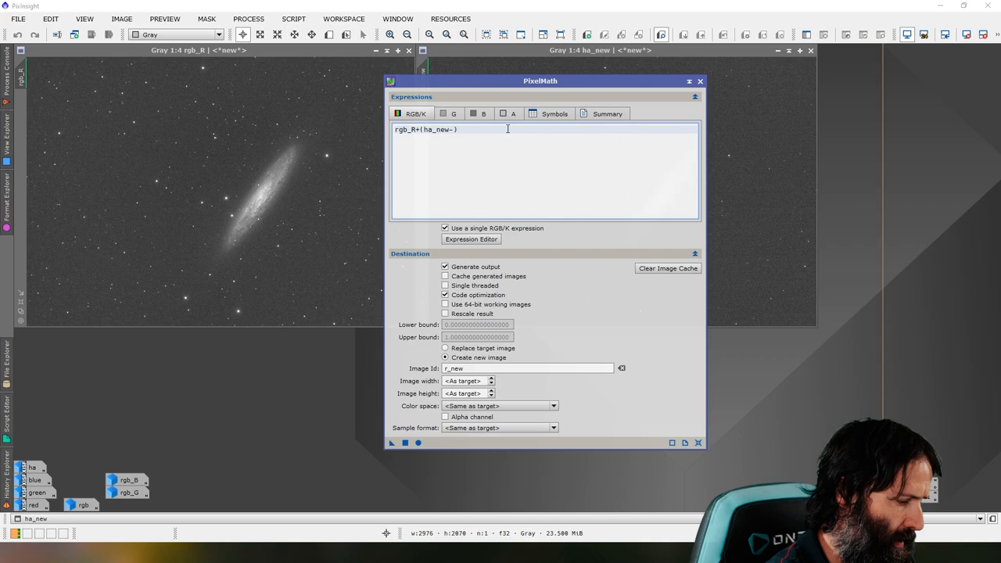
{"action": "type", "text": "median(ha_new)"}
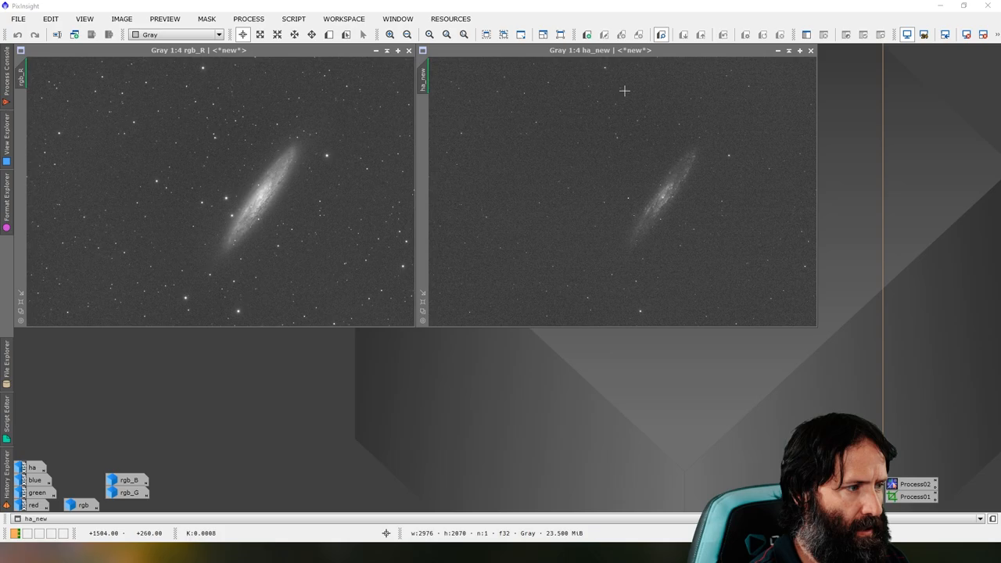
{"action": "mouse_move", "coordinate": [753, 263]}
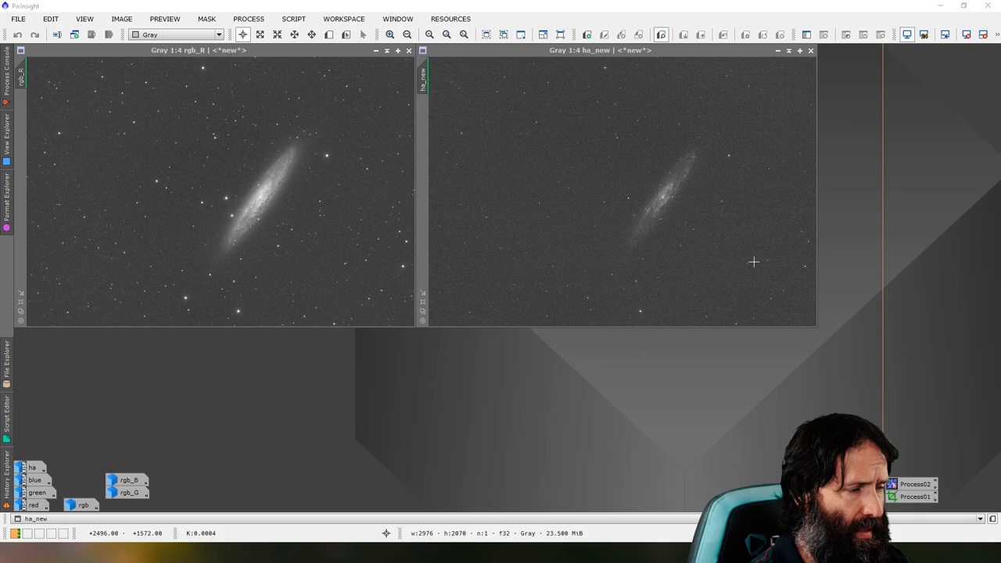
{"action": "mouse_move", "coordinate": [606, 116]}
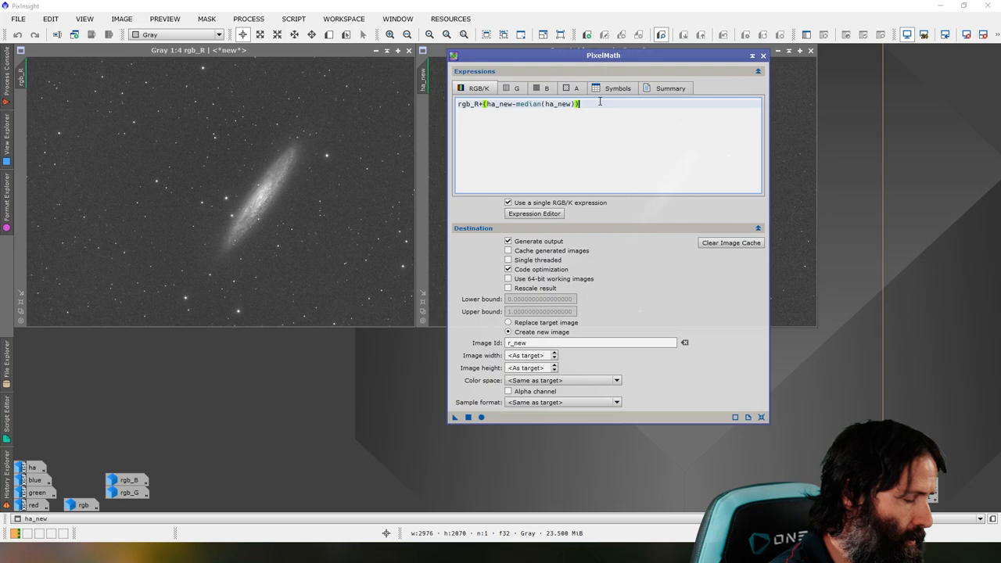
{"action": "type", "text": "*1.2"}
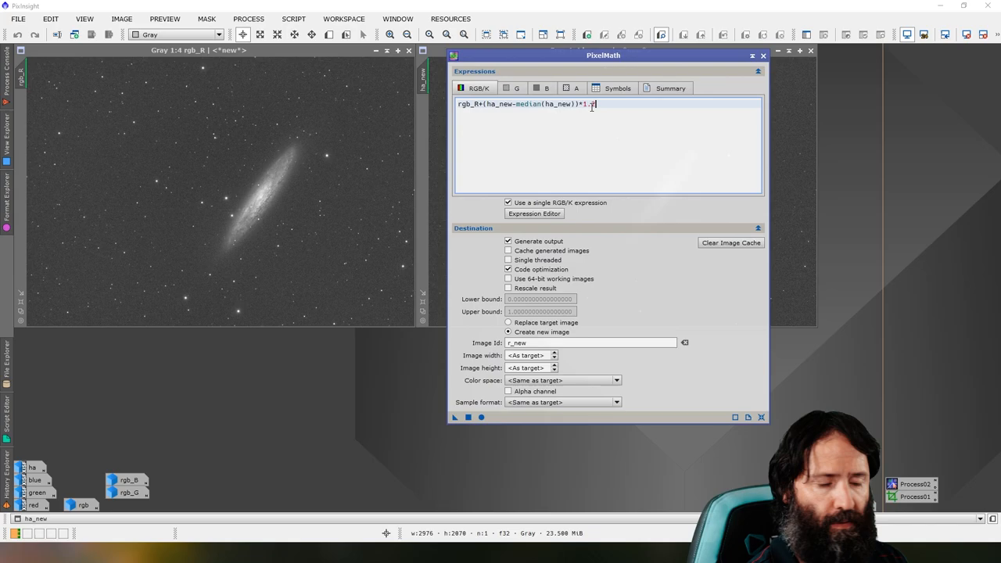
{"action": "type", "text": "2"}
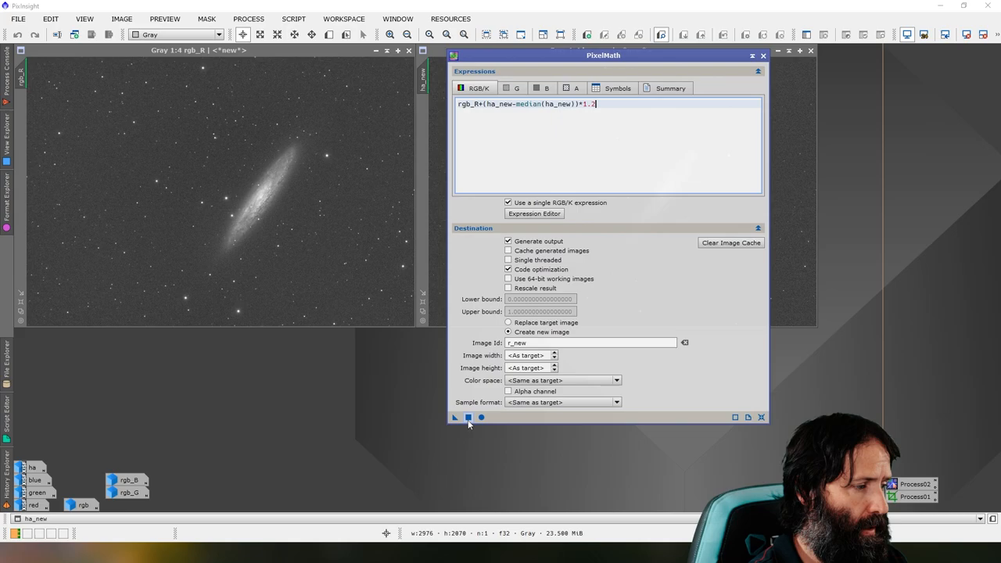
{"action": "left_click", "coordinate": [453, 416]}
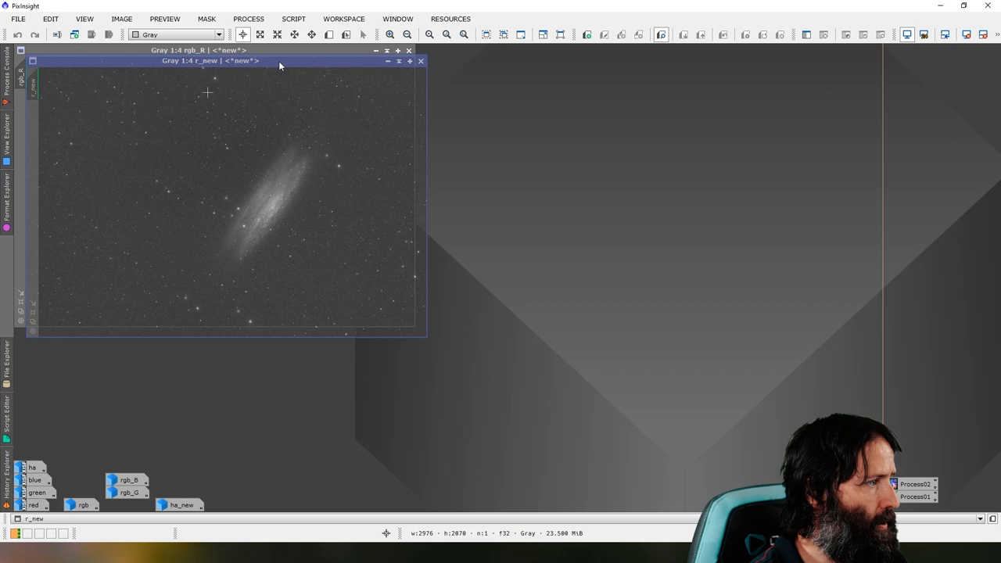
- Set ChannelCombination sources to r_new for red, rgb_G for green and rgb_B for blue
{"action": "left_click", "coordinate": [421, 61]}
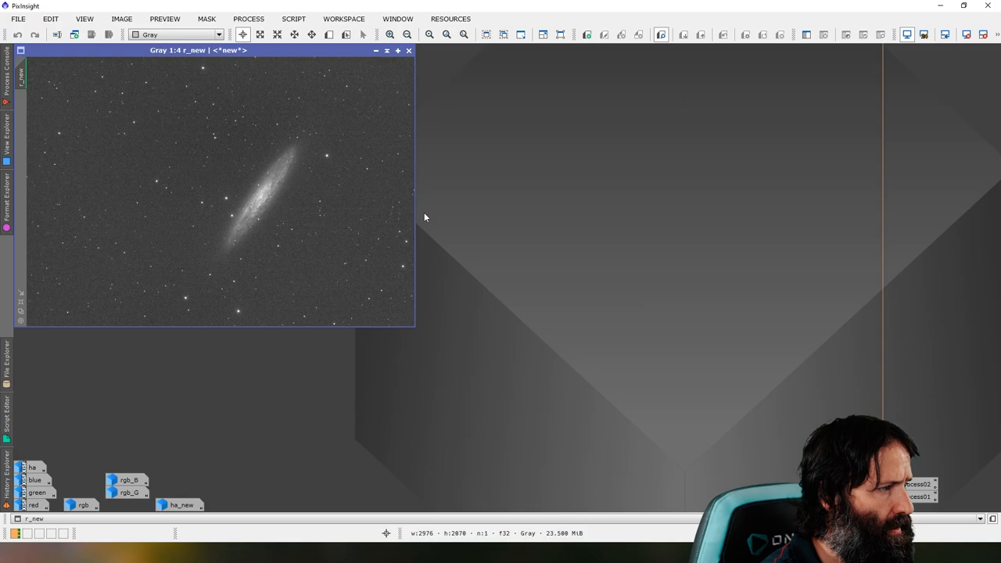
{"action": "mouse_move", "coordinate": [266, 172]}
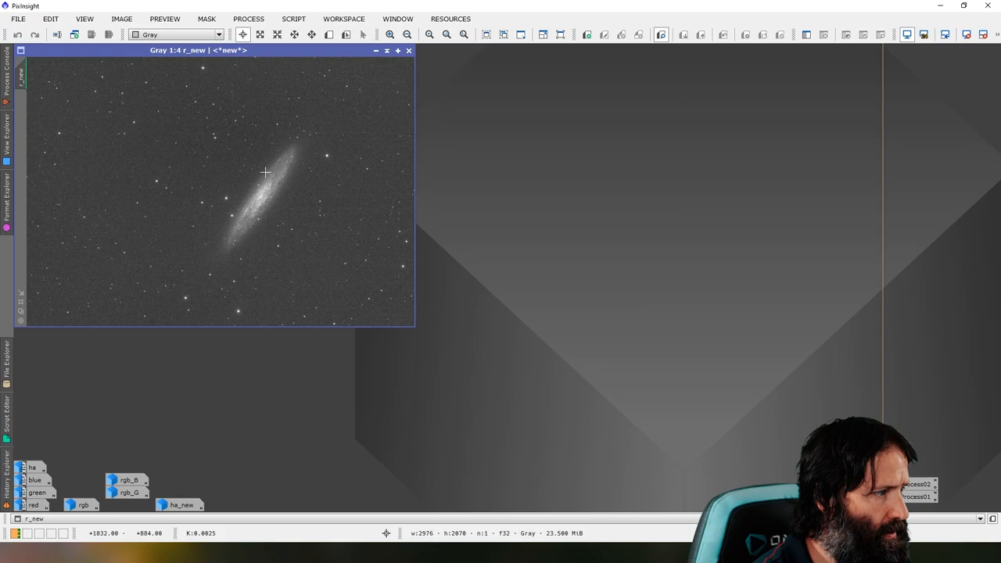
{"action": "mouse_move", "coordinate": [408, 167]}
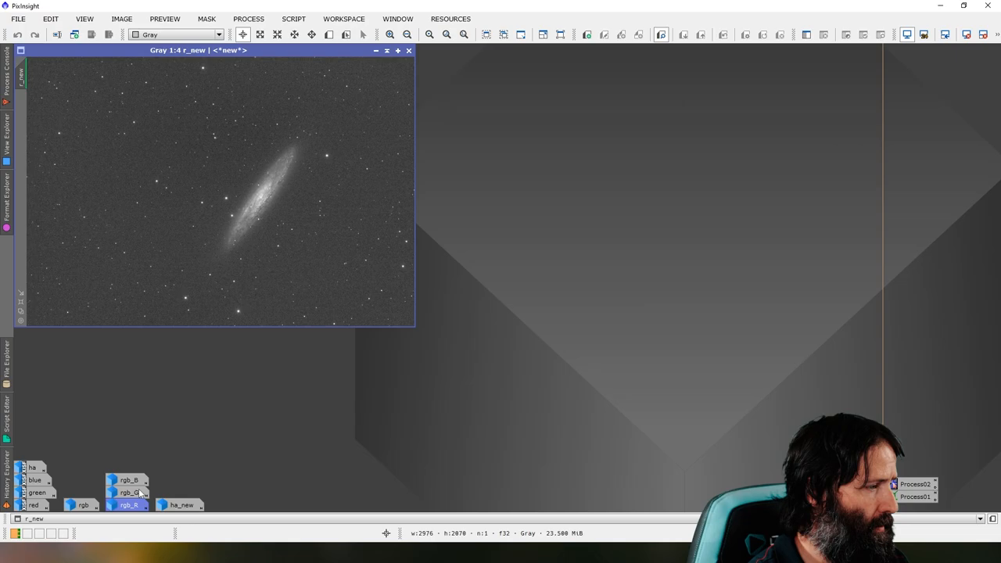
{"action": "left_click", "coordinate": [408, 50]}
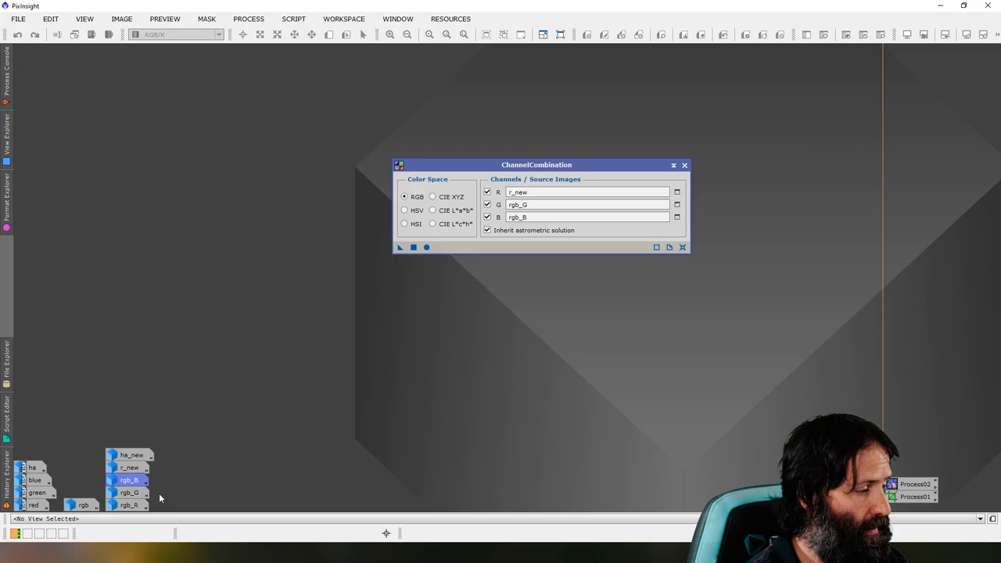
- Apply ChannelCombination globally to produce the new colour galaxy image and close the tool
{"action": "left_click", "coordinate": [425, 247]}
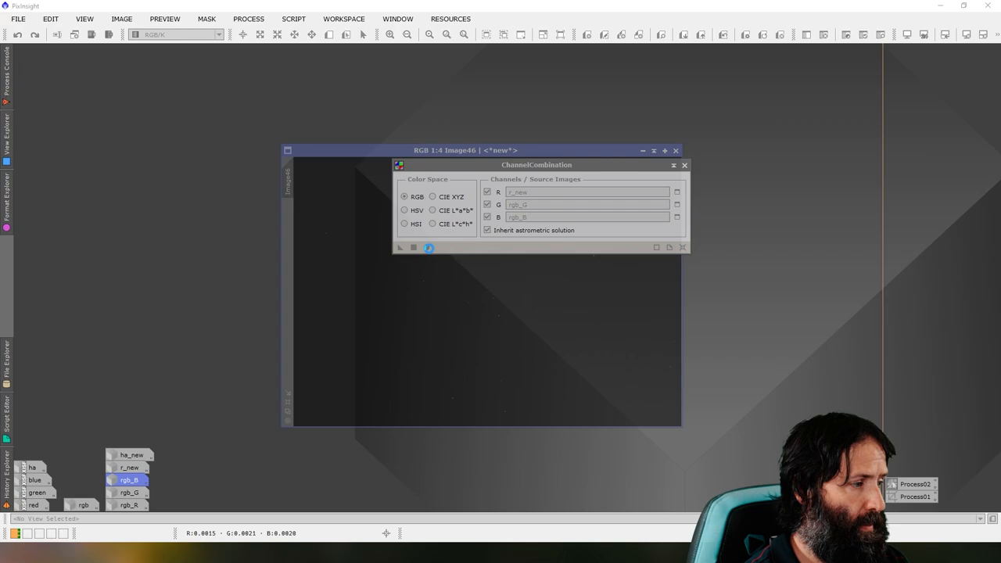
{"action": "left_click", "coordinate": [429, 247]}
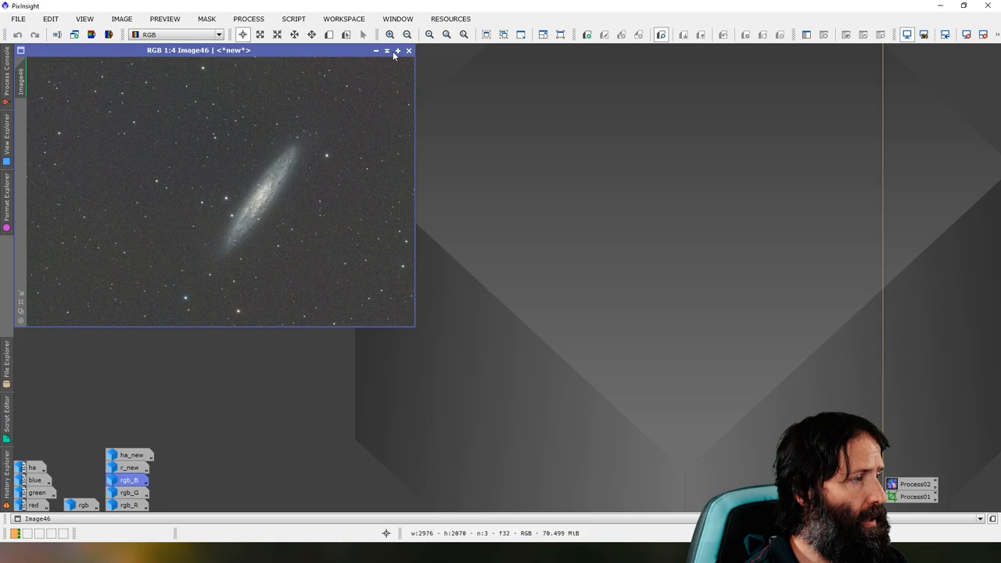
{"action": "mouse_move", "coordinate": [538, 122]}
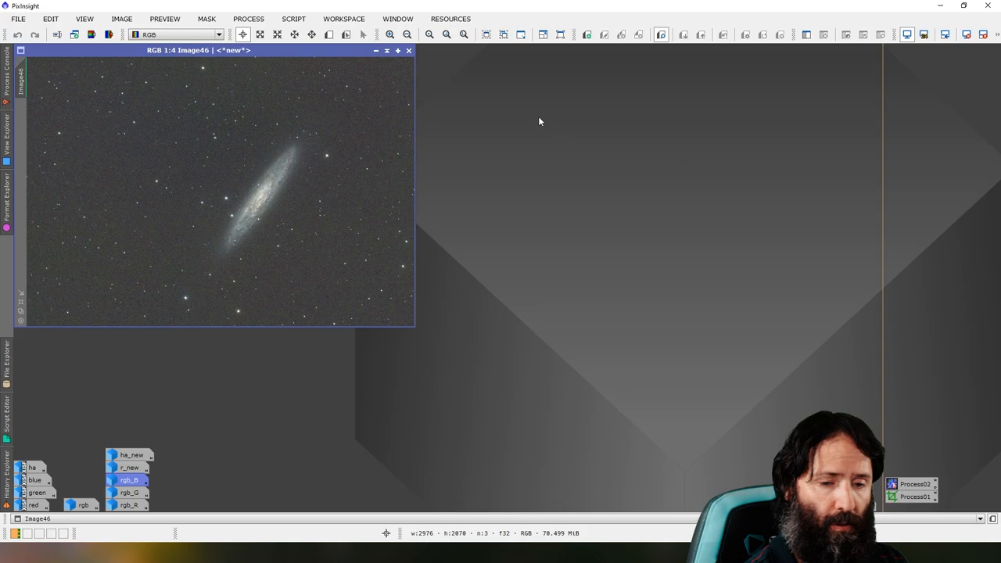
{"action": "mouse_move", "coordinate": [585, 204]}
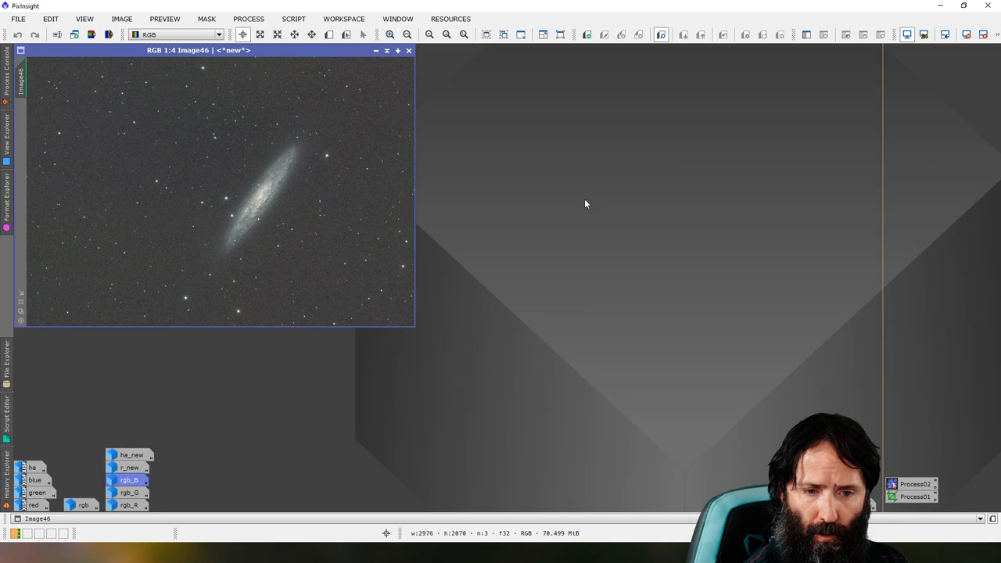
- Launch ImageSolver and look up the NGC 253 sky coordinates for the colour image
{"action": "left_click", "coordinate": [294, 19]}
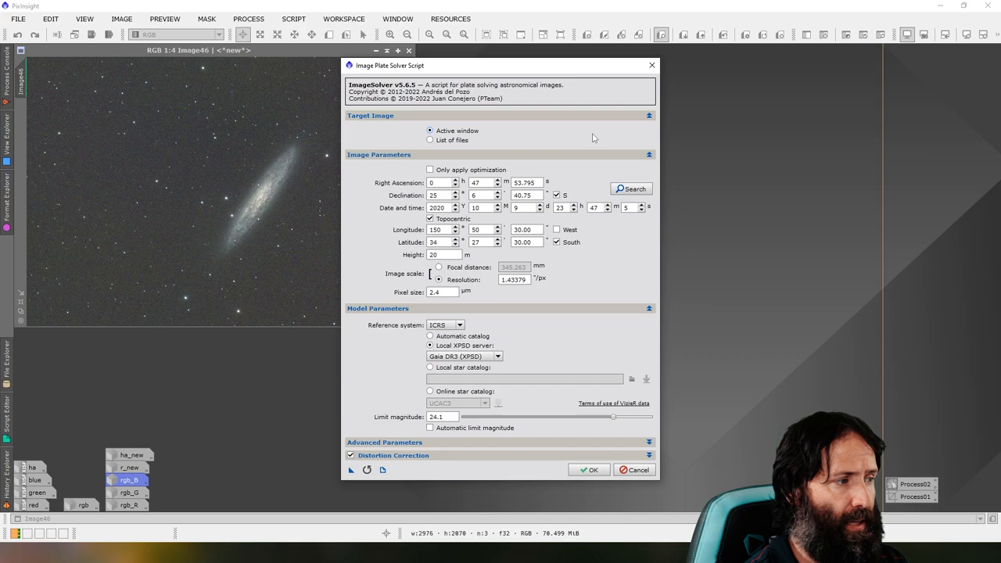
{"action": "left_click", "coordinate": [630, 188]}
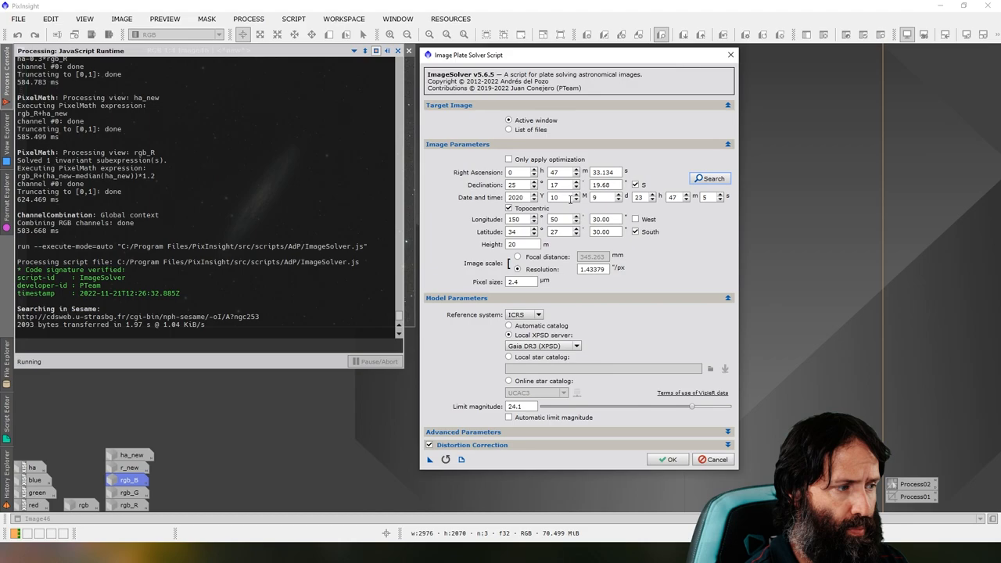
{"action": "mouse_move", "coordinate": [594, 269]}
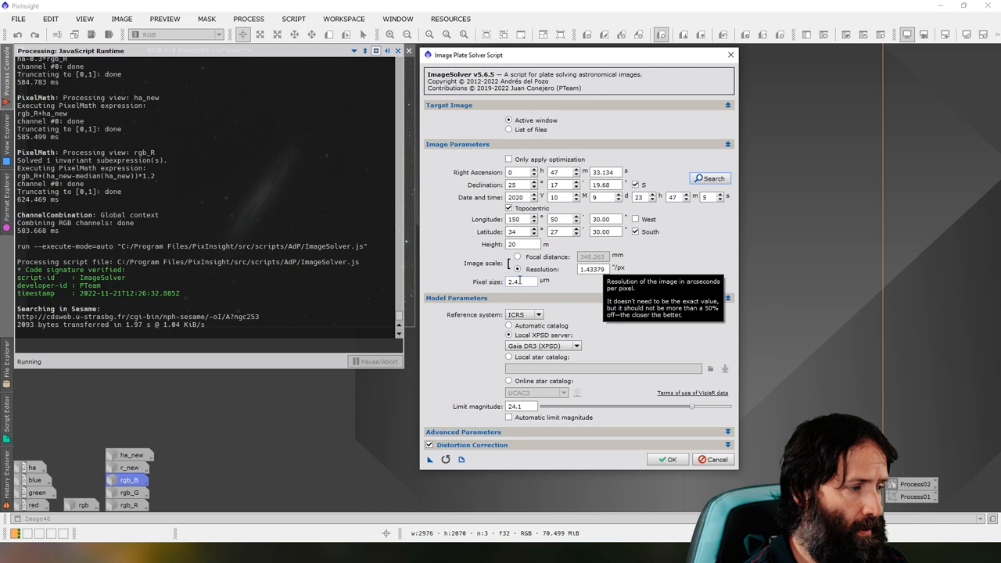
- Select the Gaia DR3 XPSD catalogue and run the plate solve
{"action": "left_click", "coordinate": [543, 346]}
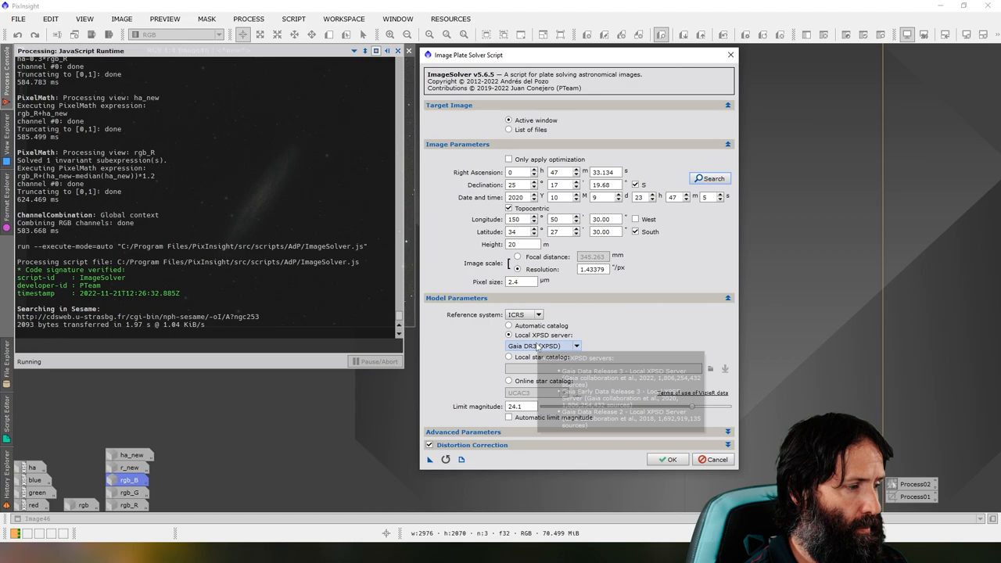
{"action": "left_click", "coordinate": [575, 346]}
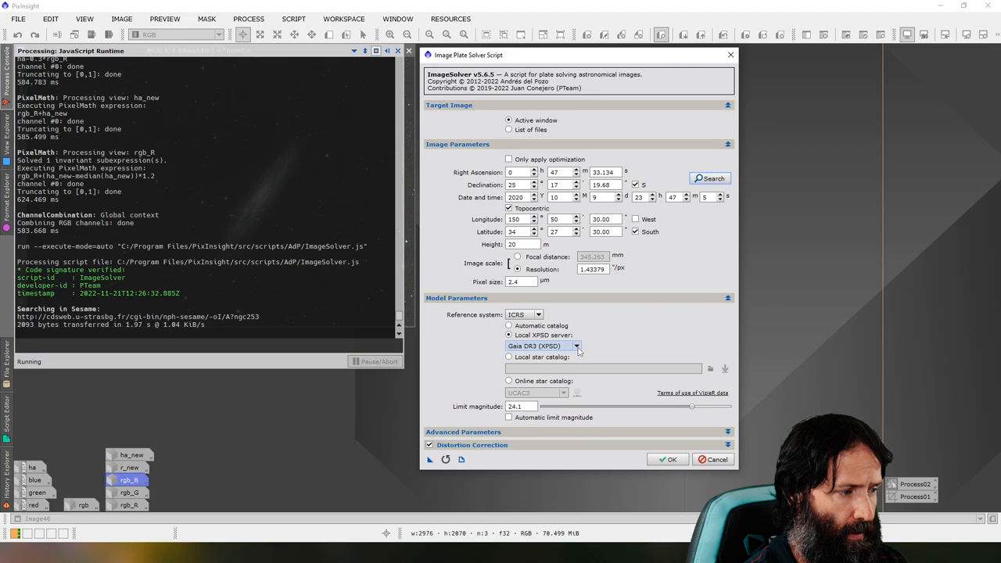
{"action": "left_click", "coordinate": [666, 459]}
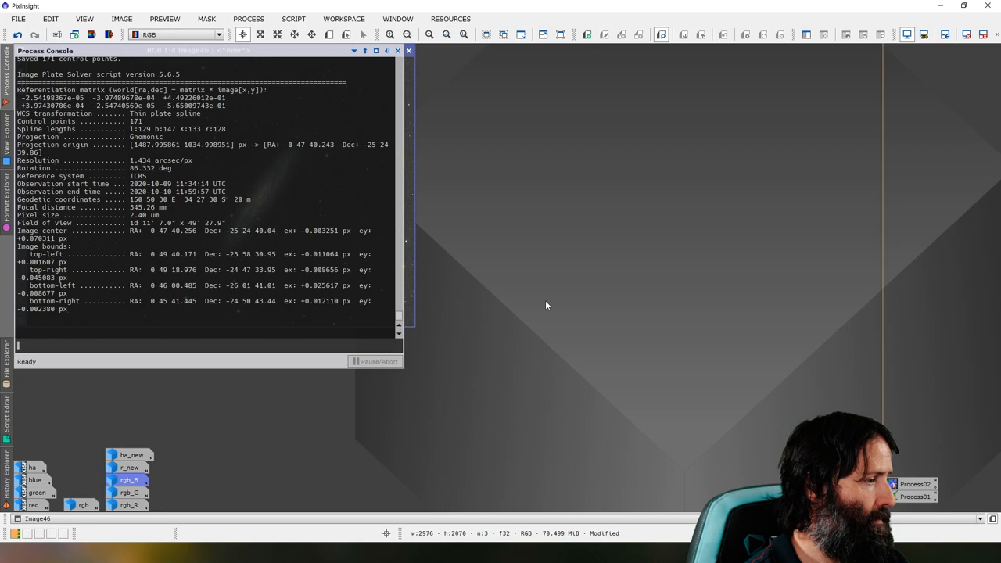
- Set up SpectrophotometricColorCalibration with Image46->Preview01 as the background neutralisation reference
{"action": "left_click", "coordinate": [249, 19]}
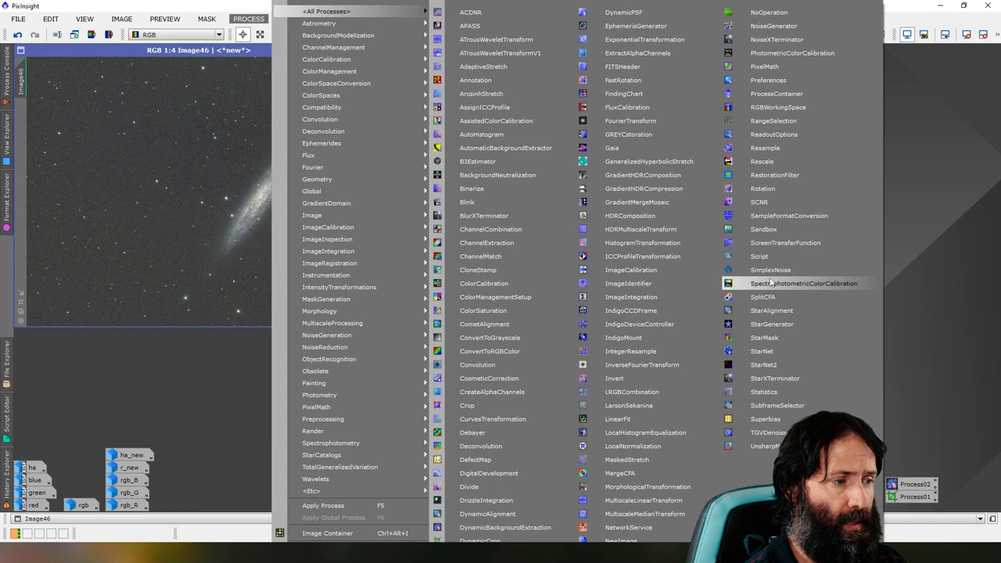
{"action": "left_click", "coordinate": [804, 283]}
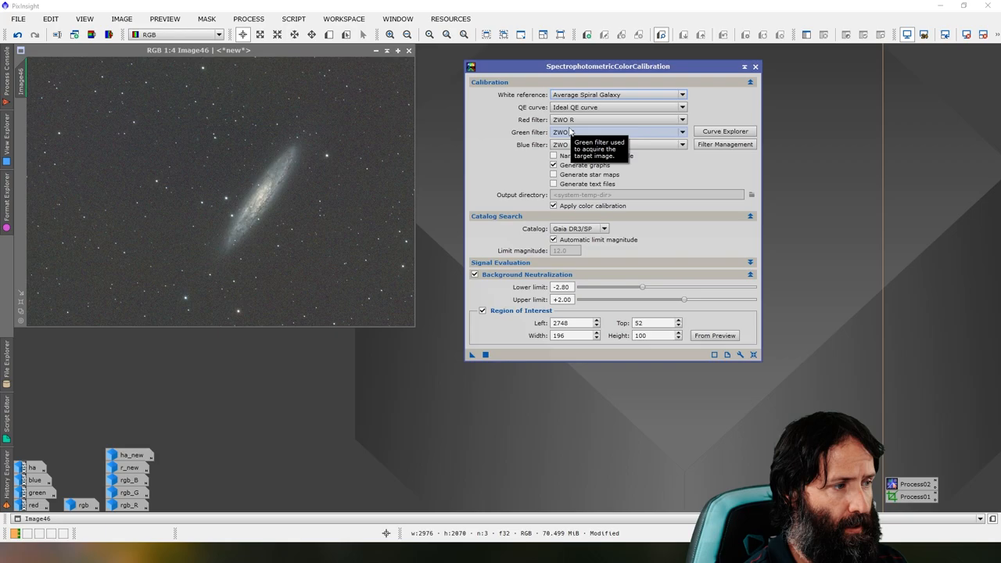
{"action": "mouse_move", "coordinate": [579, 229]}
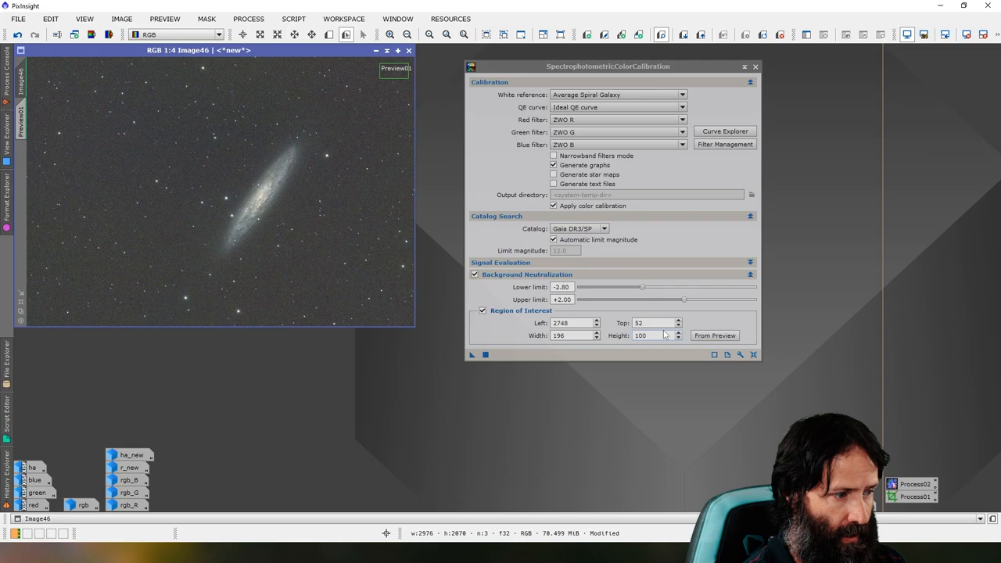
{"action": "left_click", "coordinate": [713, 335]}
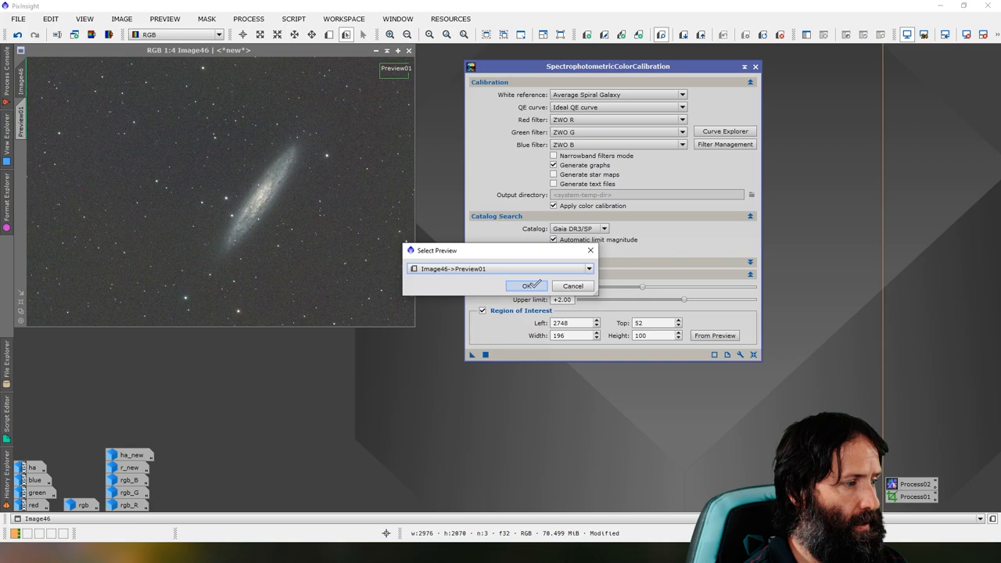
{"action": "left_click", "coordinate": [524, 284]}
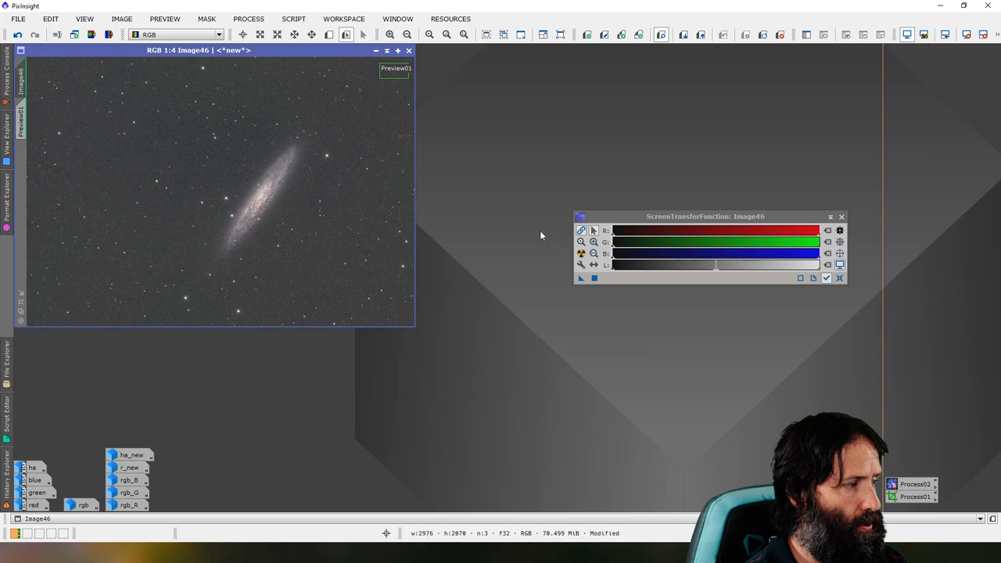
{"action": "left_click", "coordinate": [841, 215]}
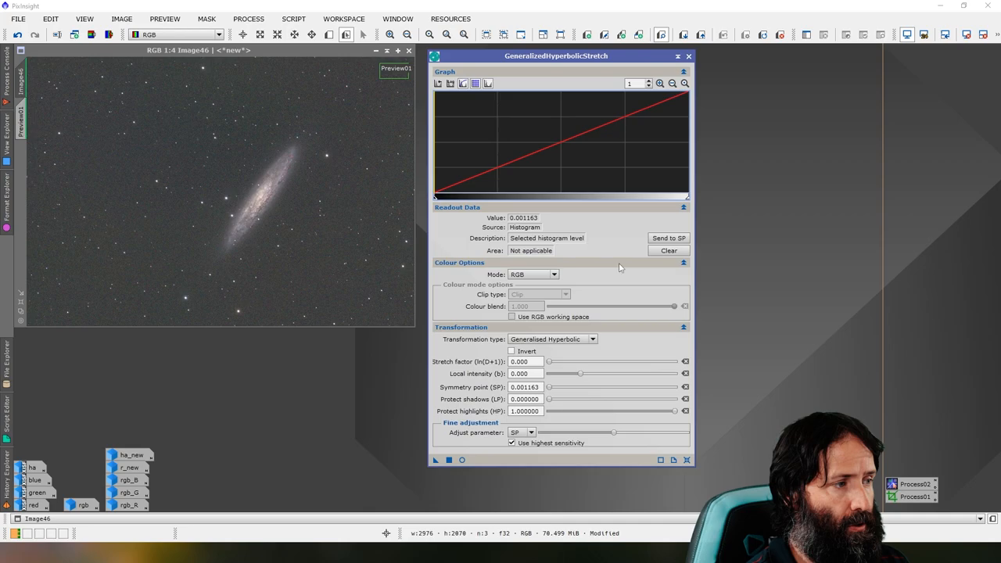
{"action": "mouse_move", "coordinate": [631, 222]}
{"action": "type", "text": "1.080"}
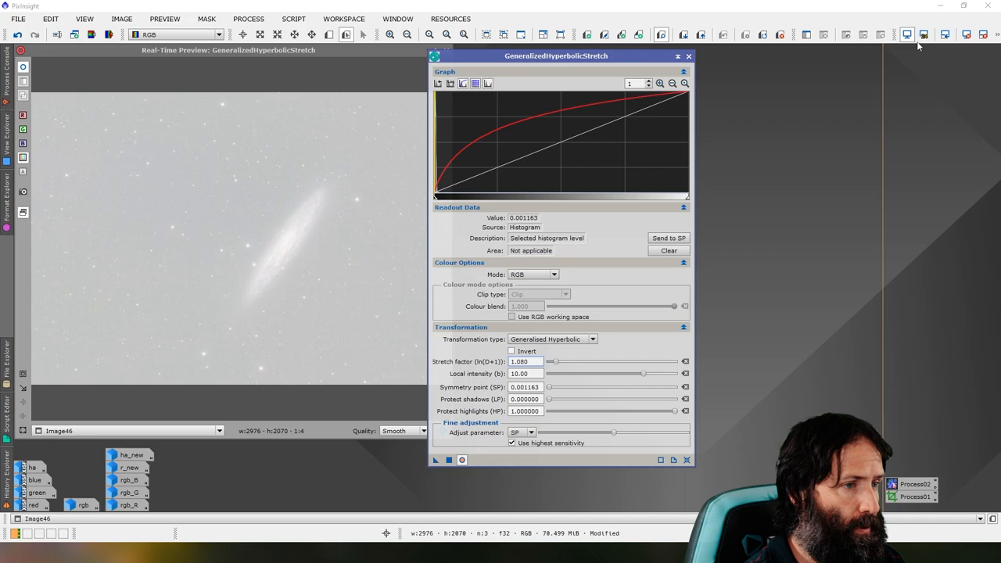
- Stretch in Colour mode with colour blend 0.670 after comparing against RGB mode, and execute
{"action": "left_click", "coordinate": [532, 273]}
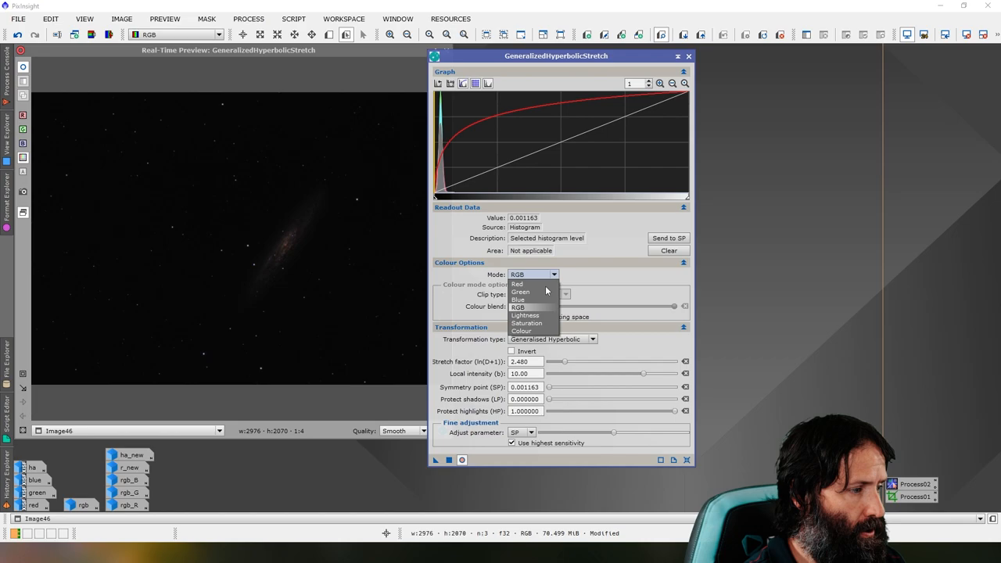
{"action": "left_click", "coordinate": [521, 332]}
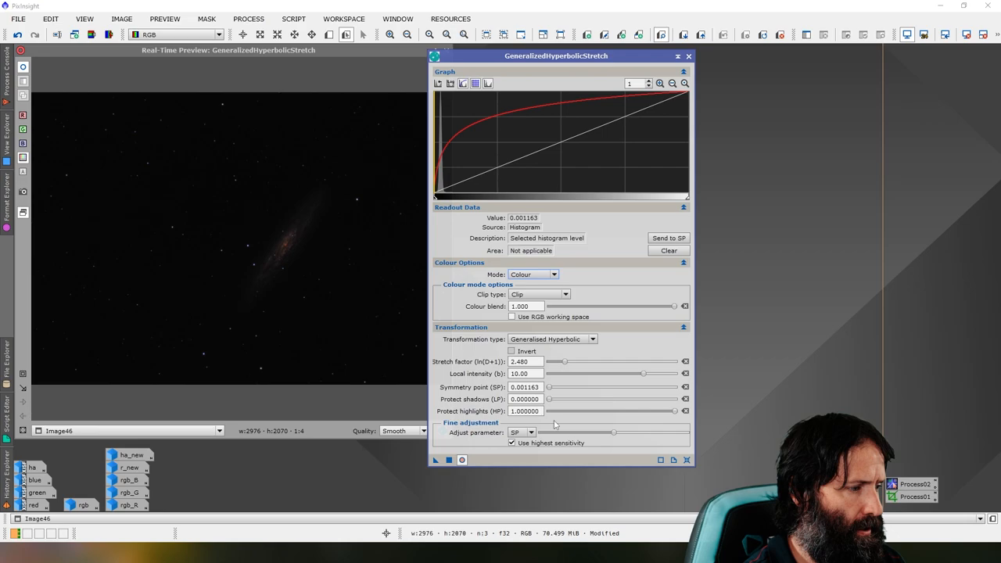
{"action": "left_click", "coordinate": [532, 274]}
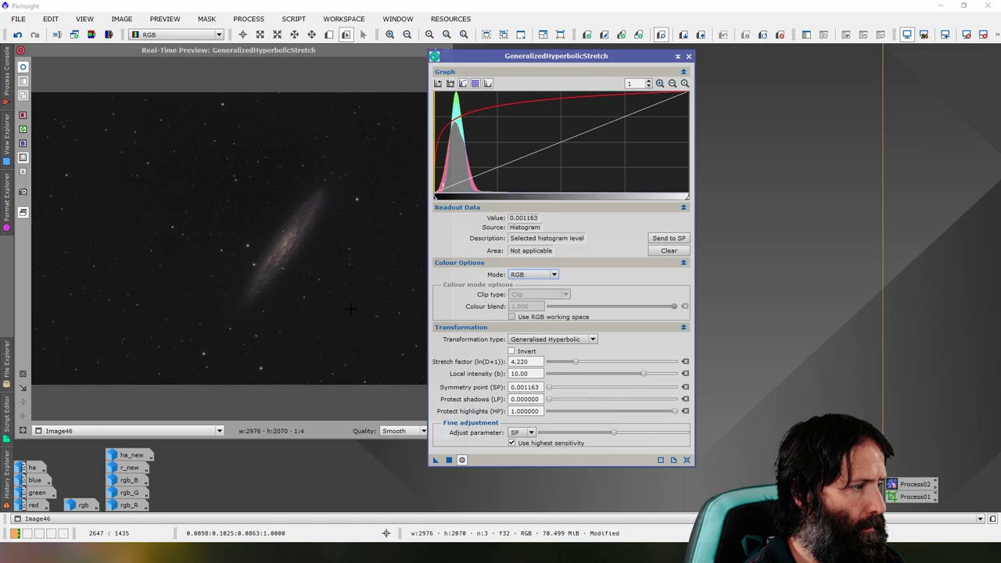
{"action": "left_click", "coordinate": [532, 274]}
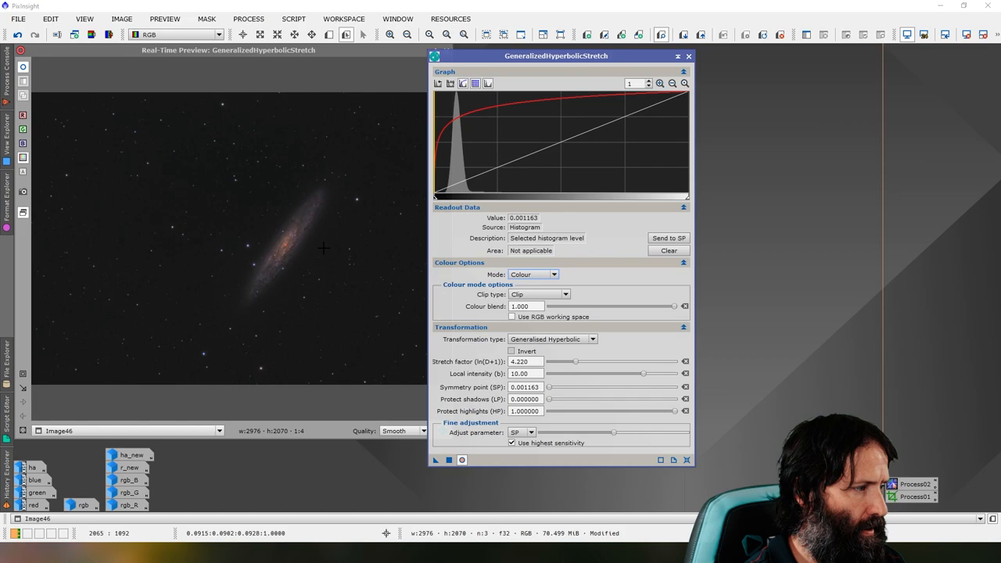
{"action": "left_click_drag", "start_coordinate": [674, 307], "coordinate": [641, 306]}
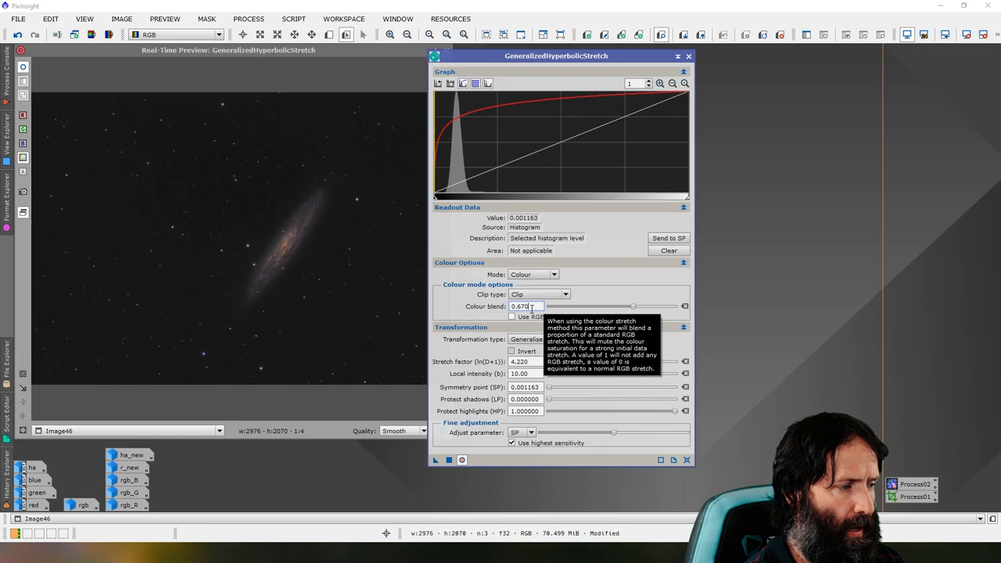
{"action": "mouse_move", "coordinate": [233, 264]}
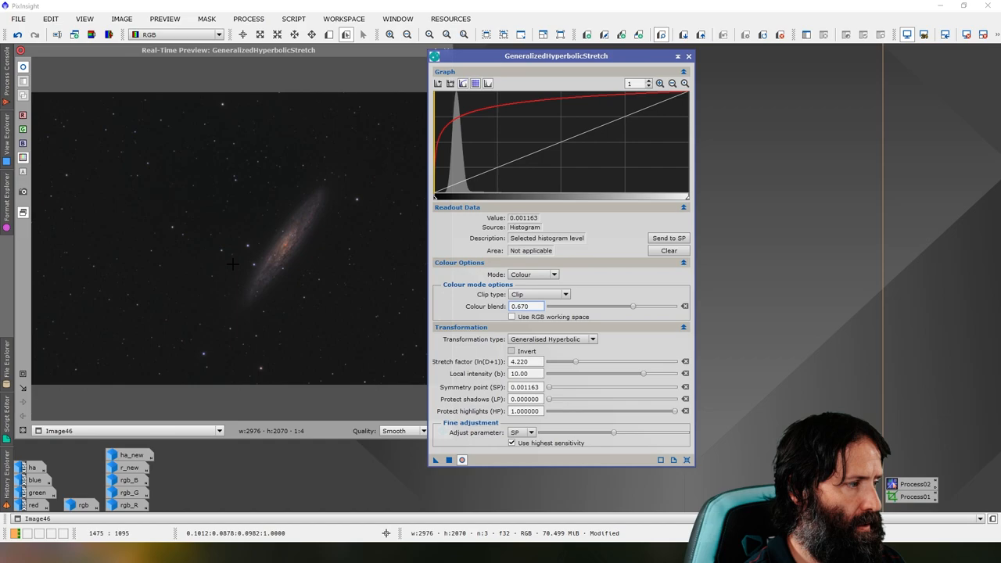
{"action": "left_click", "coordinate": [531, 274]}
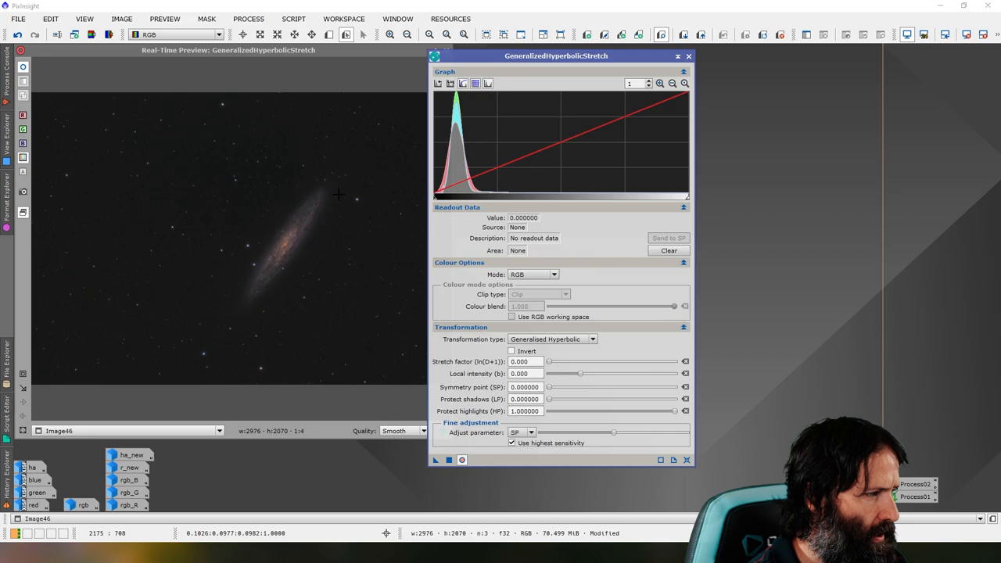
{"action": "mouse_move", "coordinate": [251, 294]}
{"action": "type", "text": "0.500"}
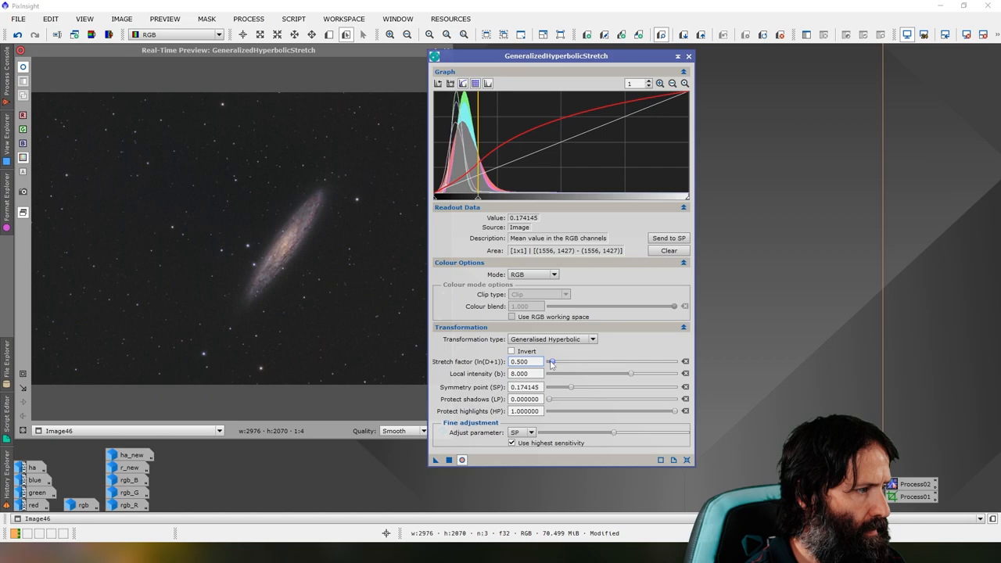
- Adjust the stretch strength and set highlight protection to about 0.65 for the second stretch
{"action": "left_click_drag", "start_coordinate": [674, 410], "coordinate": [570, 409]}
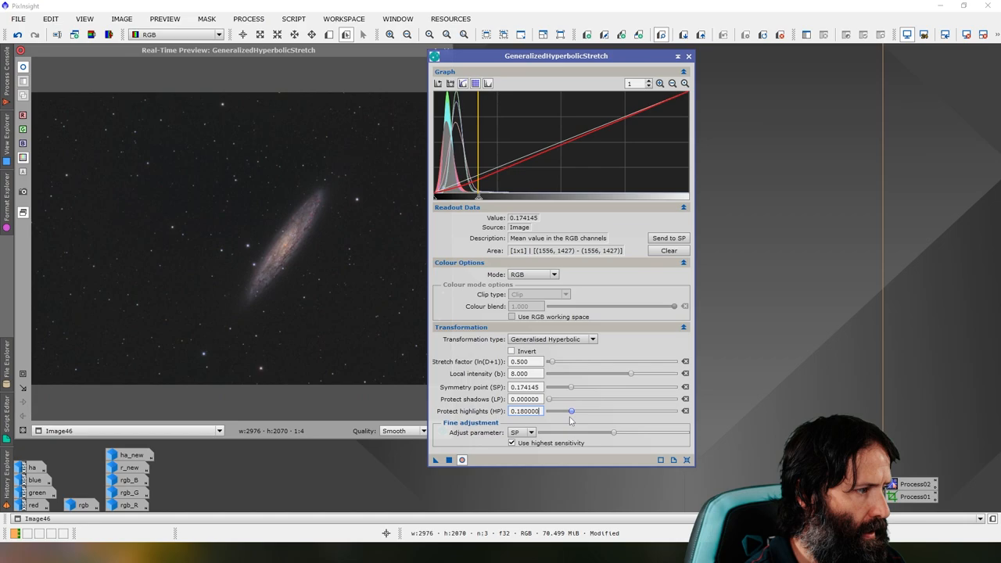
{"action": "left_click_drag", "start_coordinate": [571, 410], "coordinate": [632, 409]}
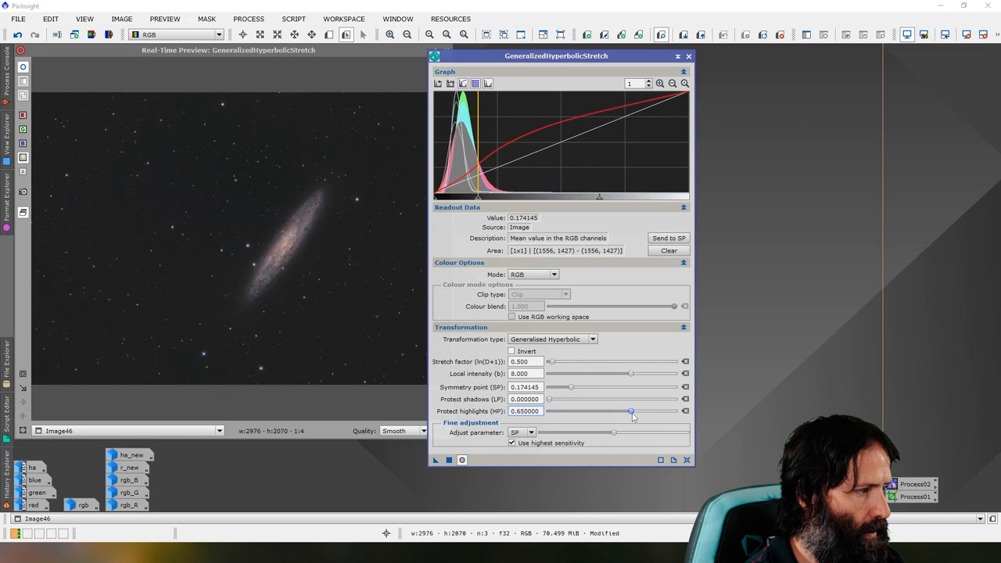
{"action": "left_click_drag", "start_coordinate": [632, 410], "coordinate": [658, 409]}
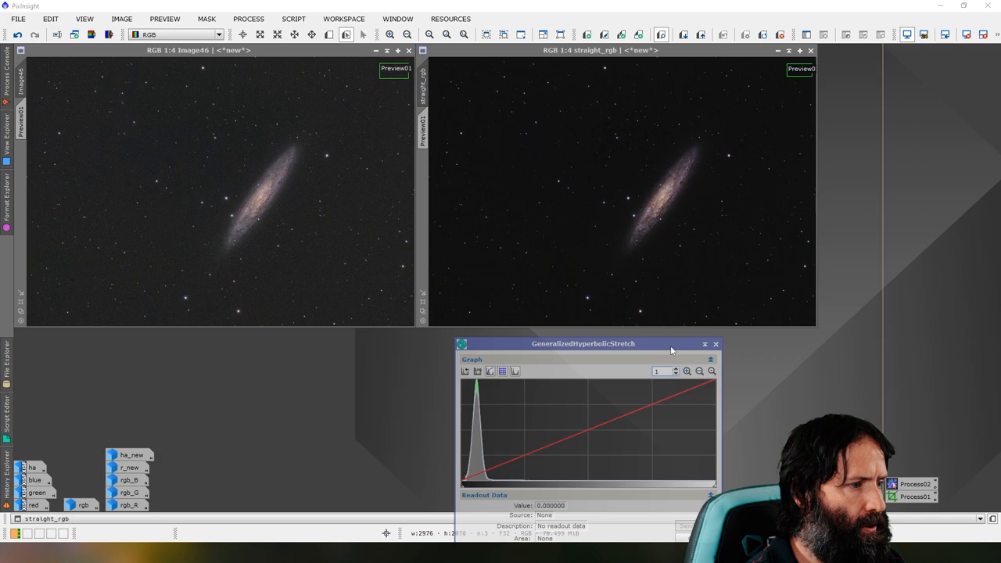
- Close GeneralizedHyperbolicStretch and launch NoiseXTerminator on Image46
{"action": "left_click", "coordinate": [714, 344]}
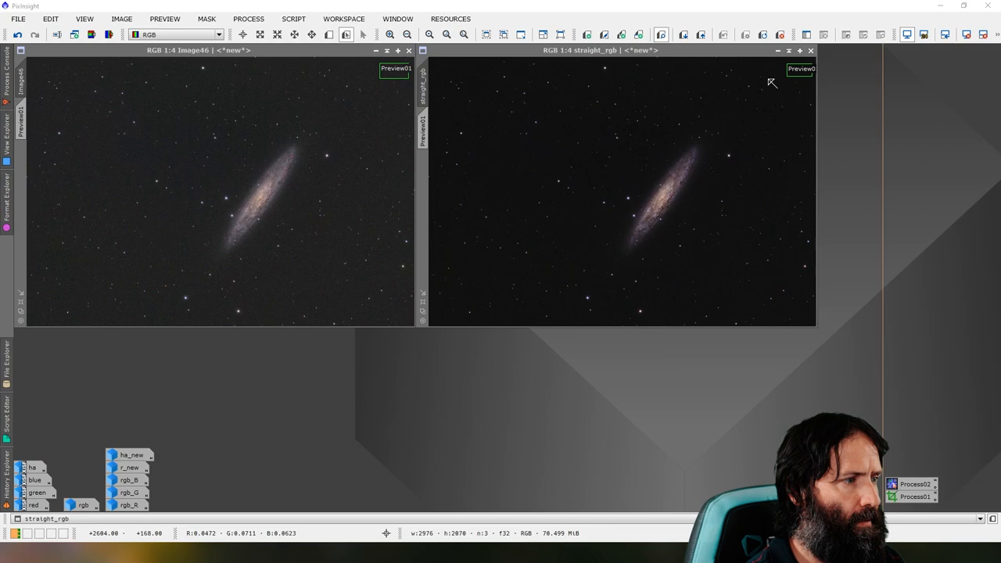
{"action": "left_click", "coordinate": [249, 18]}
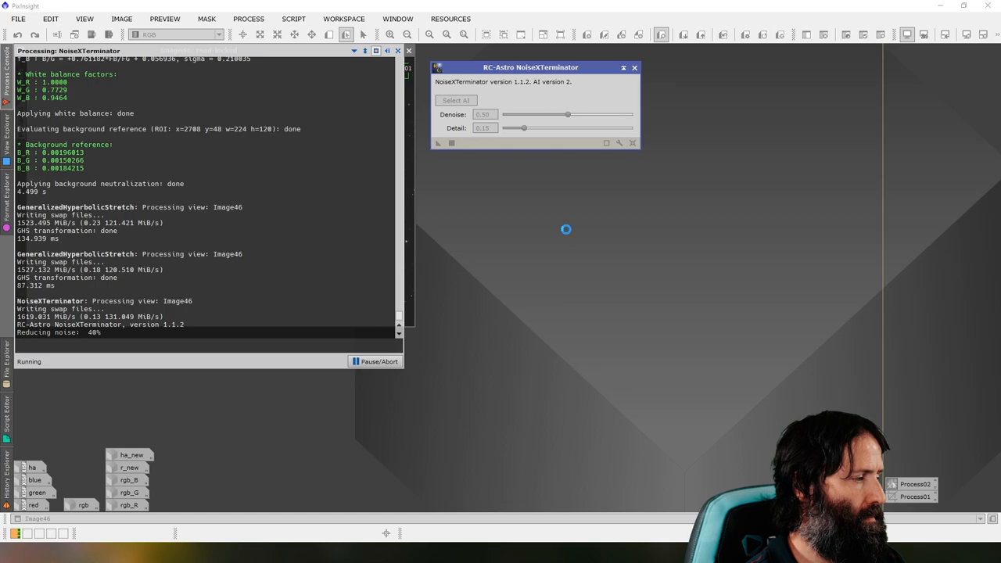
- Let NoiseXTerminator finish on Image46 and close it, leaving both galaxy images side by side
{"action": "left_click", "coordinate": [248, 19]}
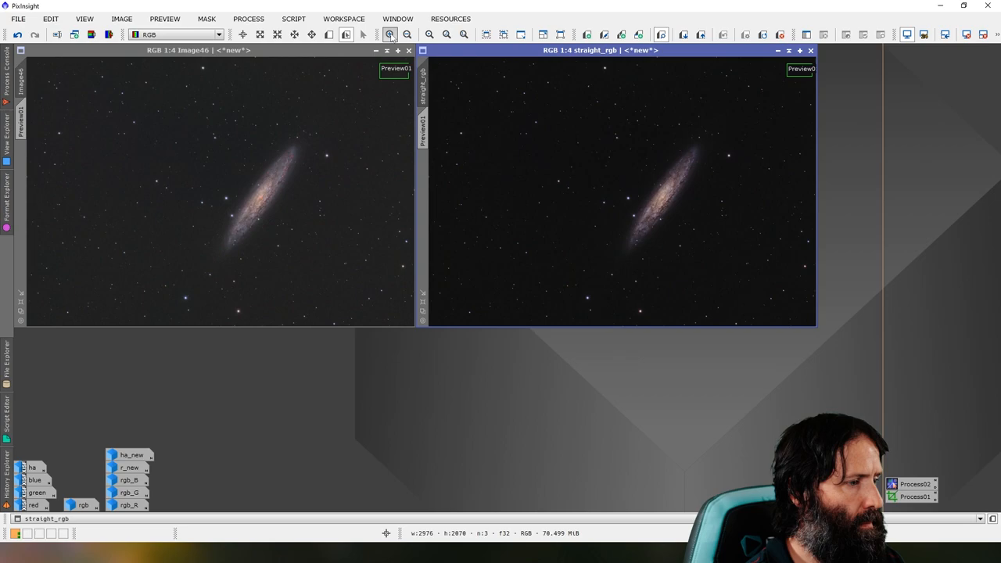
- Zoom straight_rgb and Image46 to 1:2 for a side-by-side comparison of the galaxy
{"action": "left_click", "coordinate": [388, 34]}
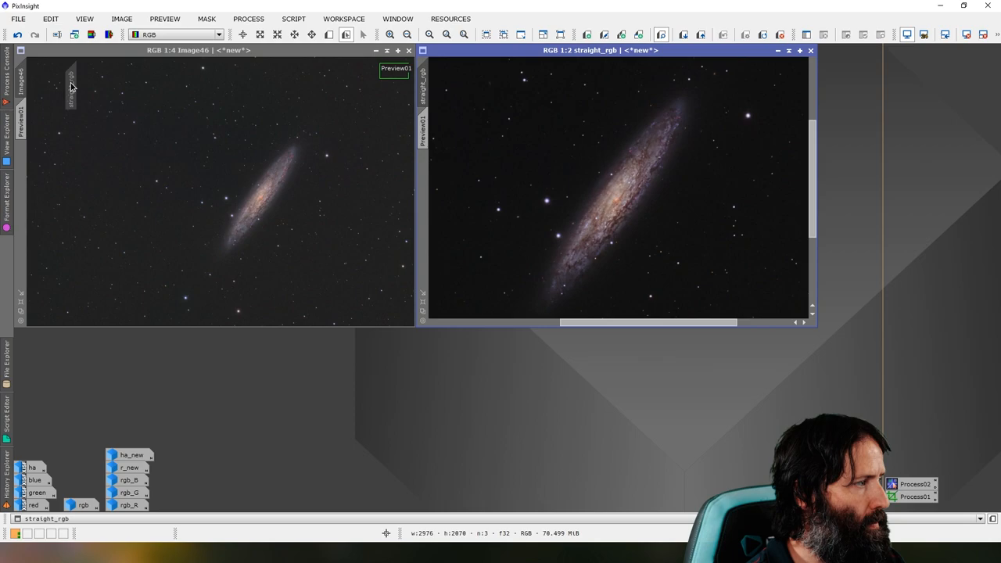
{"action": "left_click", "coordinate": [242, 34]}
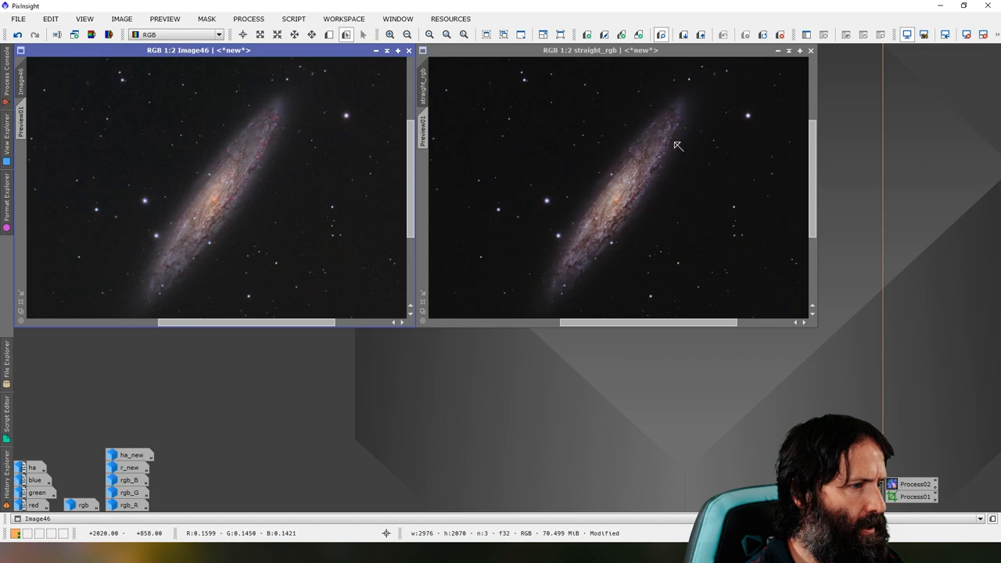
{"action": "mouse_move", "coordinate": [214, 144]}
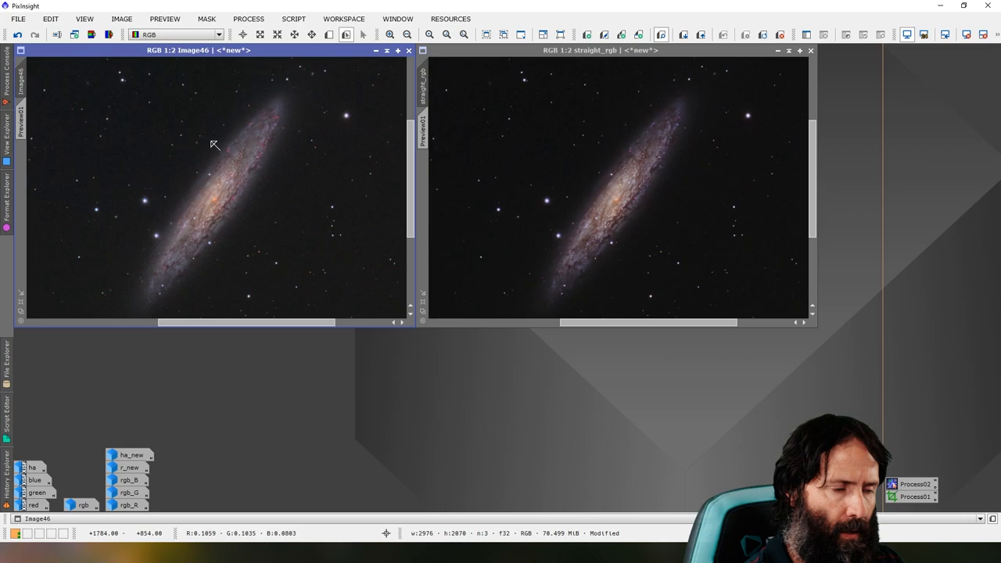
{"action": "mouse_move", "coordinate": [263, 126]}
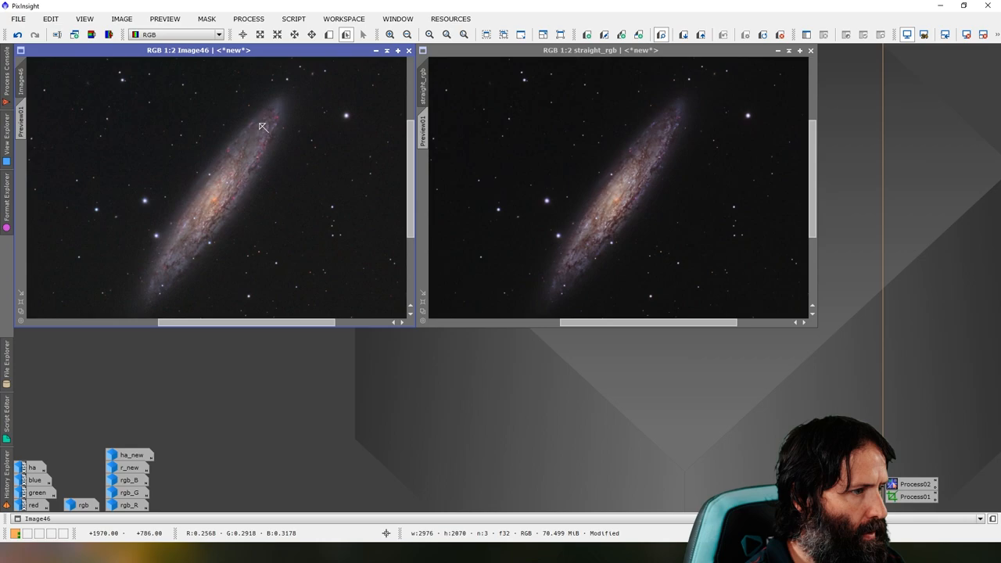
{"action": "mouse_move", "coordinate": [254, 187]}
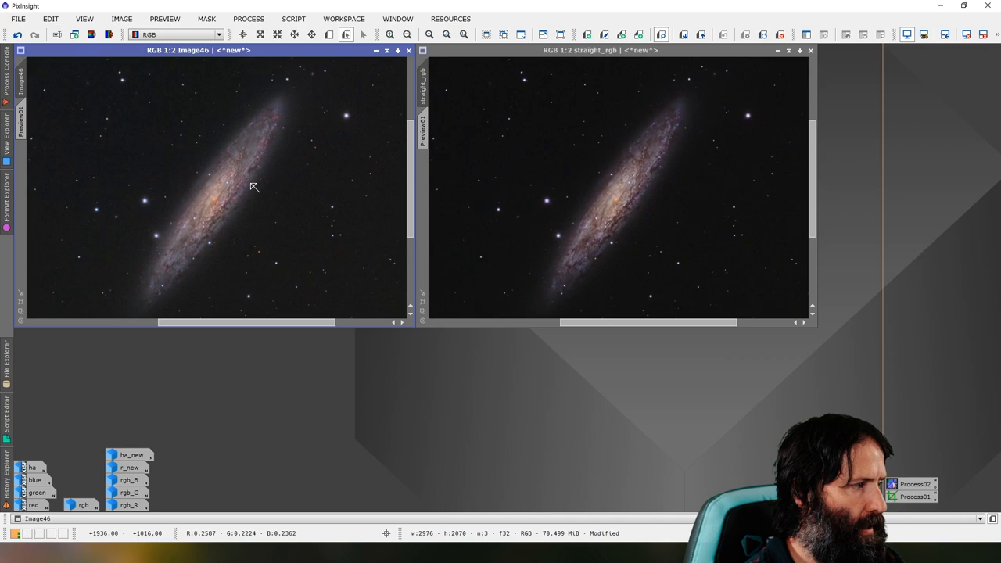
{"action": "mouse_move", "coordinate": [262, 154]}
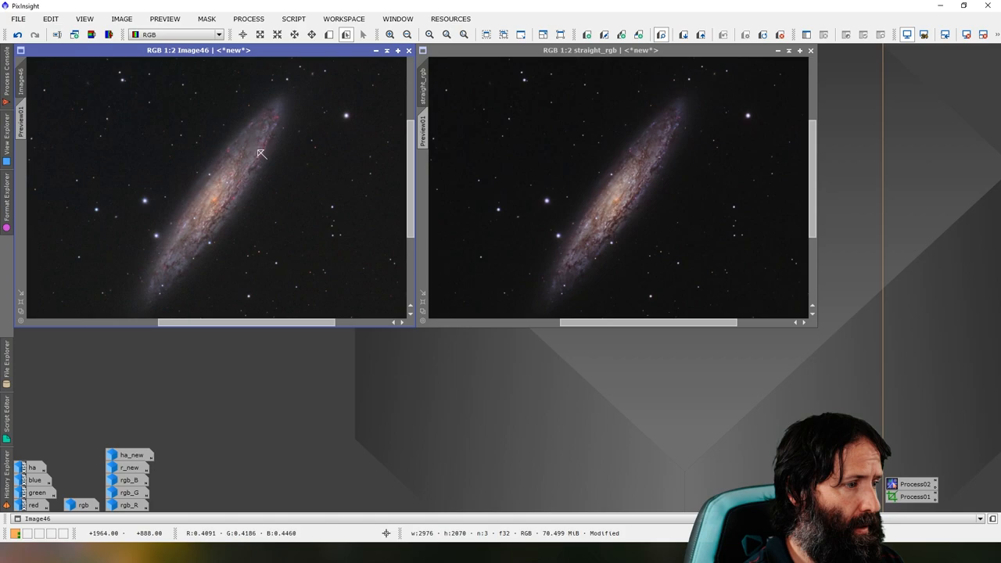
{"action": "mouse_move", "coordinate": [620, 189]}
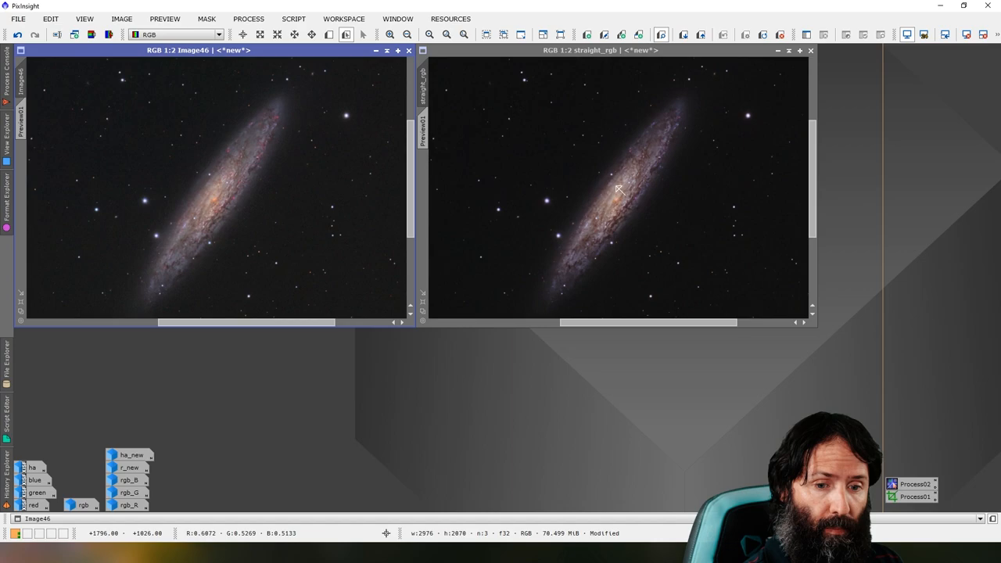
{"action": "mouse_move", "coordinate": [232, 191]}
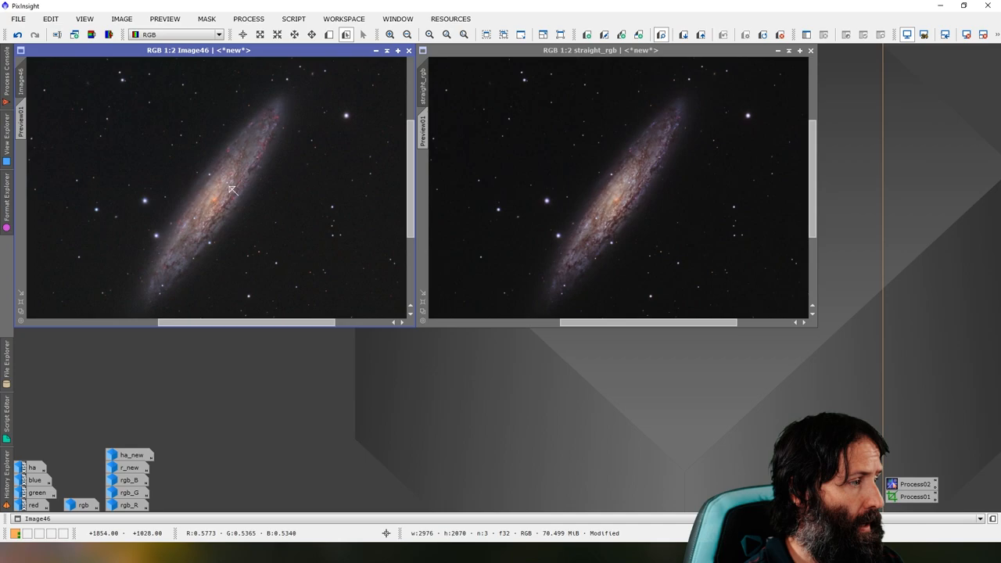
{"action": "mouse_move", "coordinate": [575, 188]}
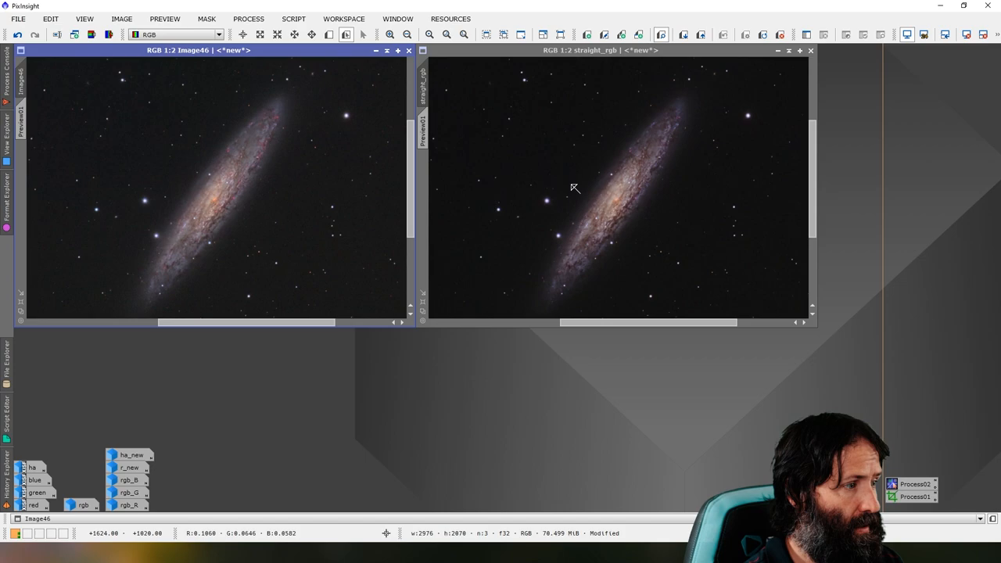
{"action": "mouse_move", "coordinate": [372, 396]}
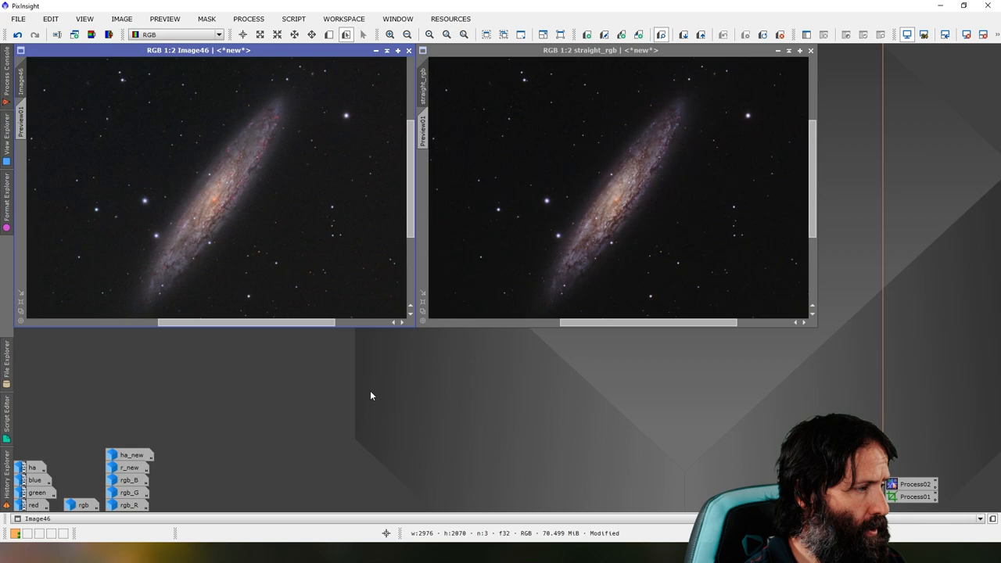